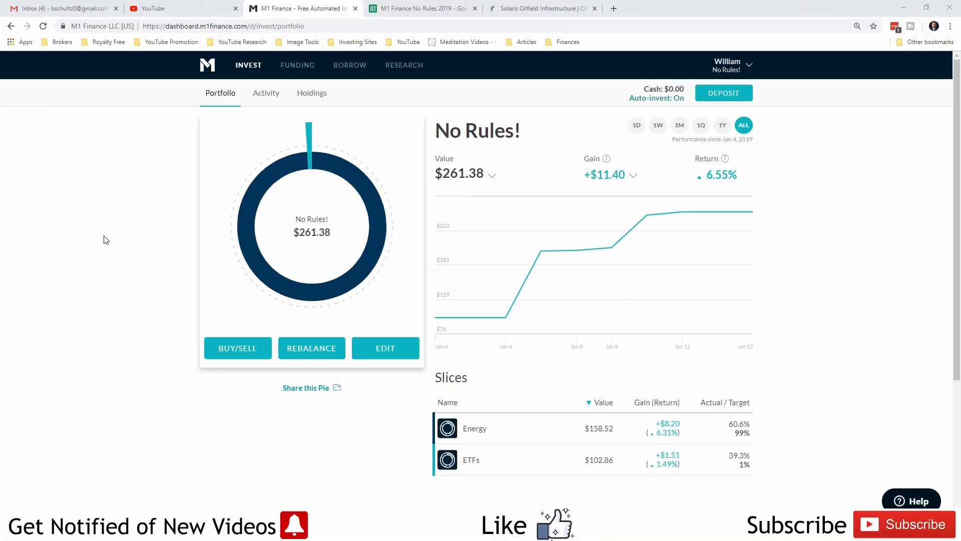
mouse_move(110, 217)
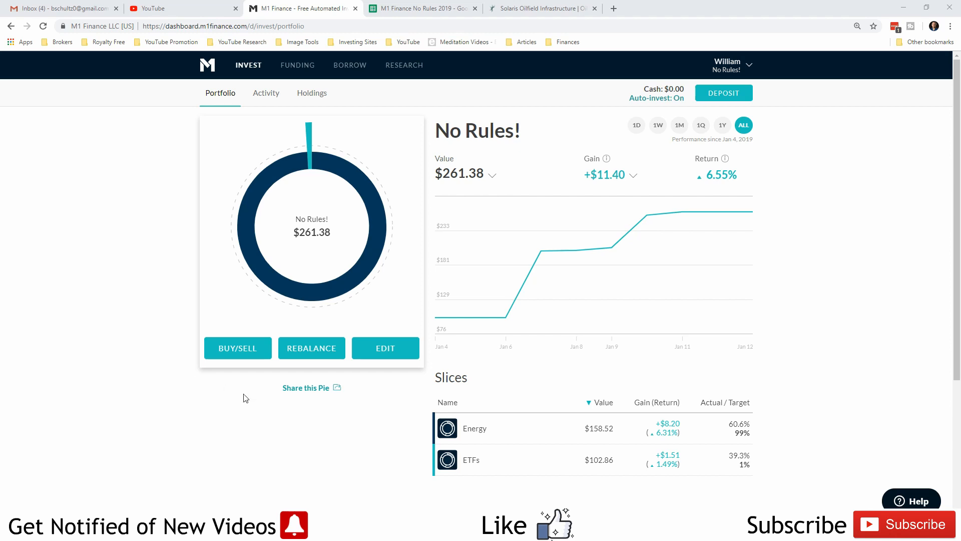
mouse_move(783, 289)
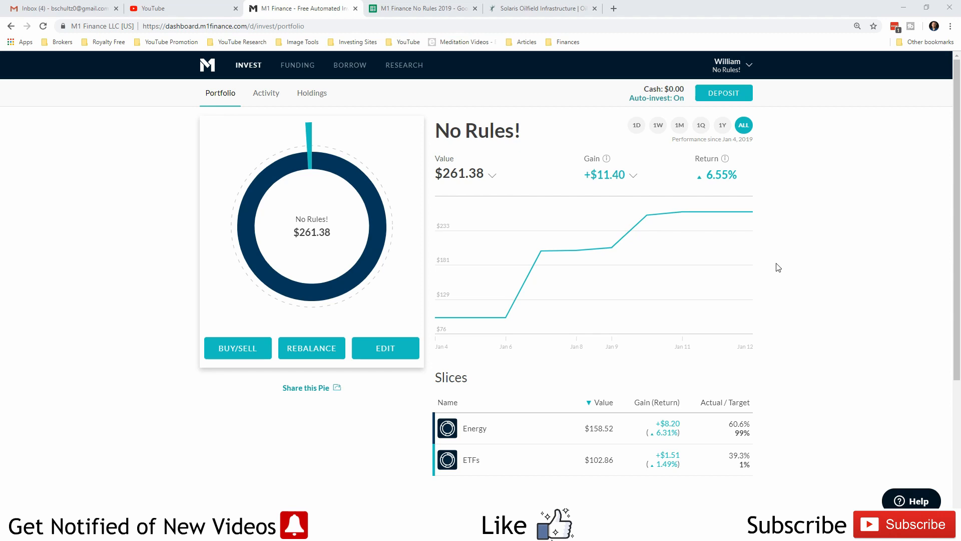
mouse_move(777, 264)
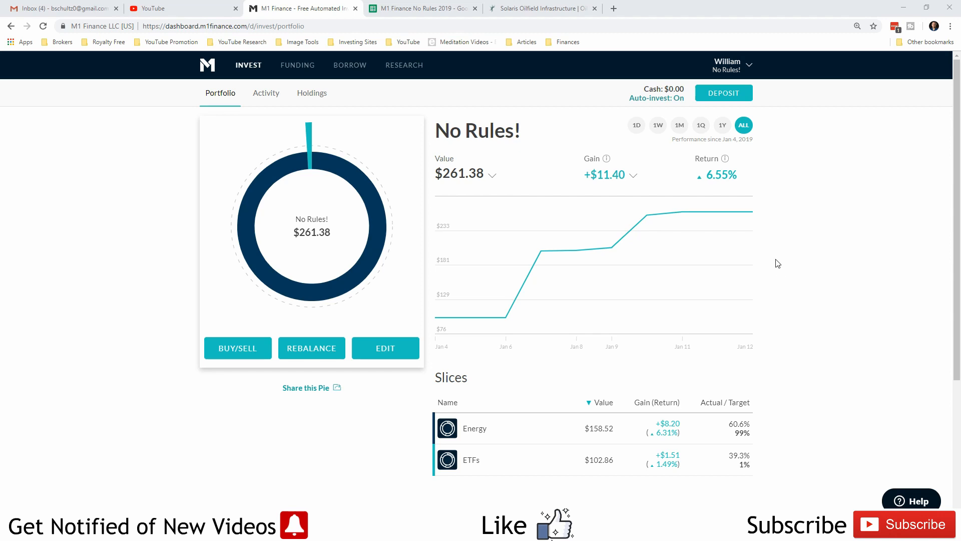
mouse_move(776, 259)
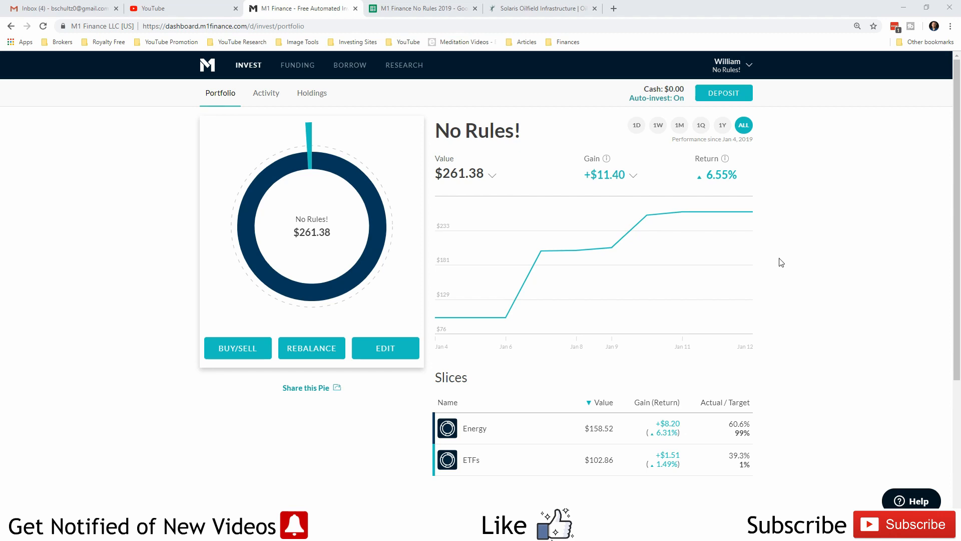
mouse_move(839, 237)
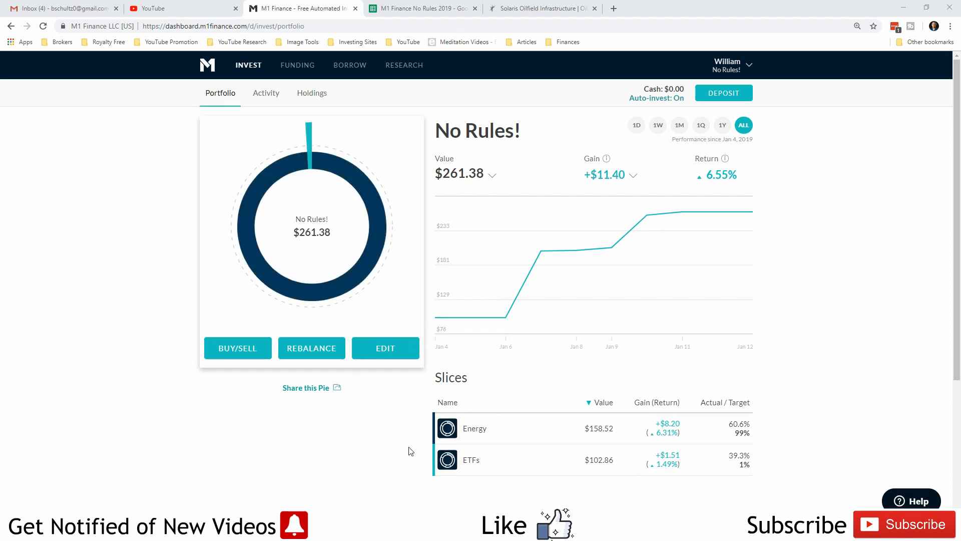
mouse_move(517, 460)
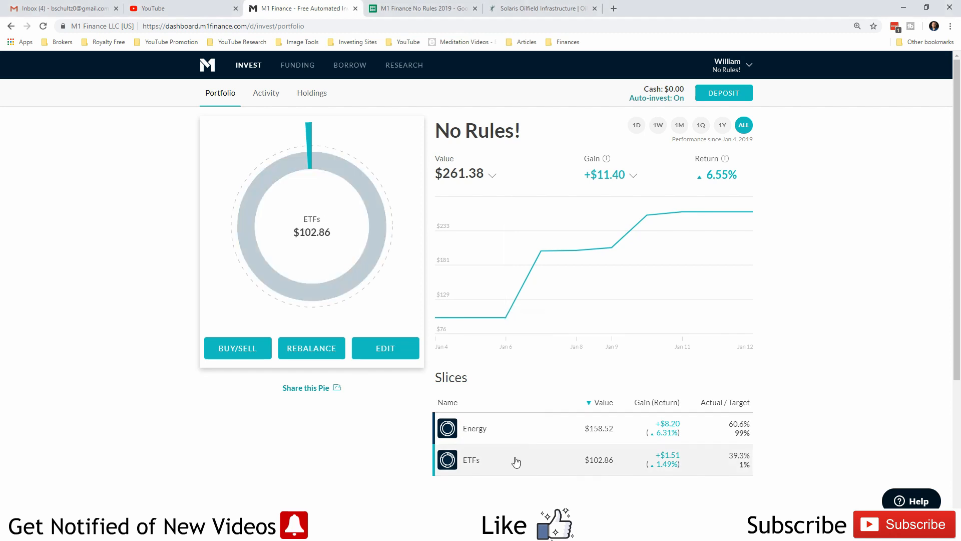
View the ETFs slice with Vanguard S&P 500, then the Energy slice holding Solaris Oilfield Infrastructure.
left_click(470, 459)
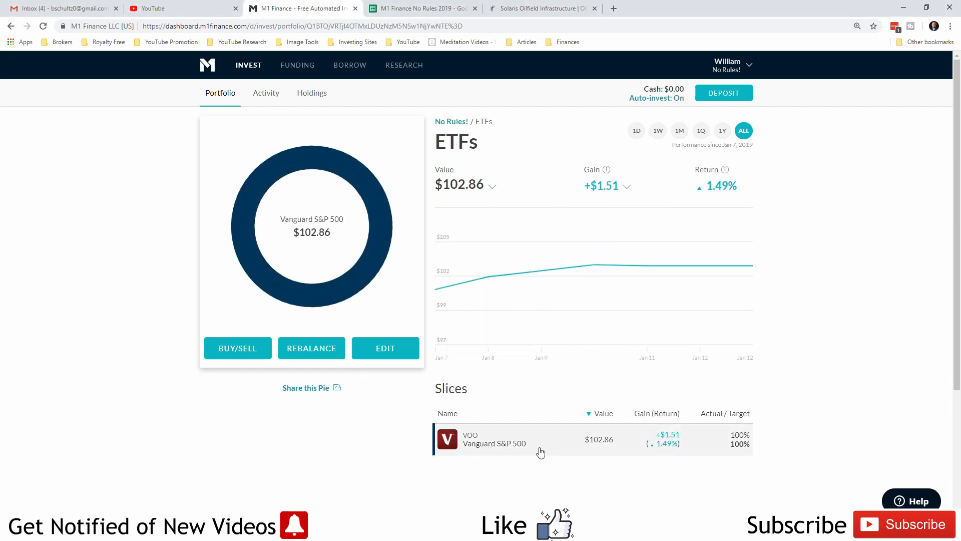
mouse_move(502, 445)
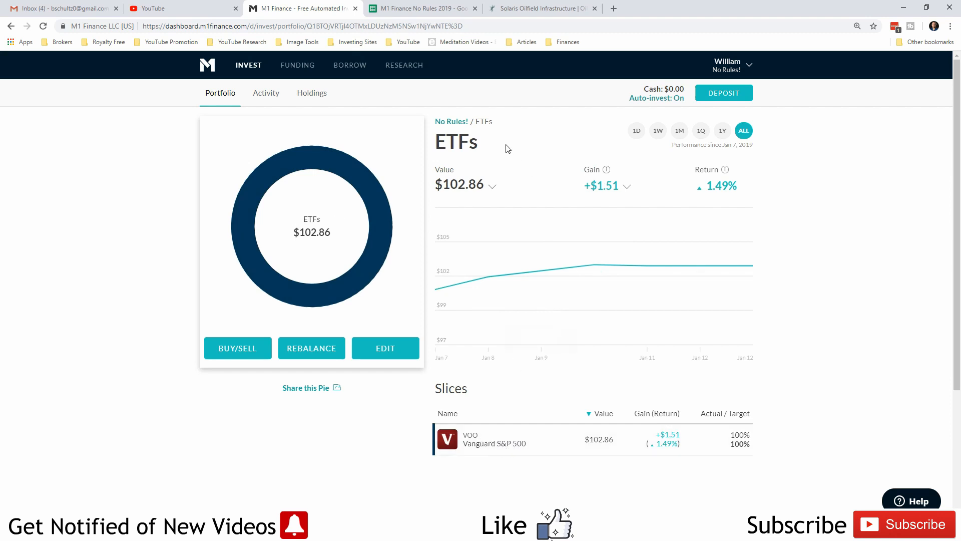
mouse_move(615, 172)
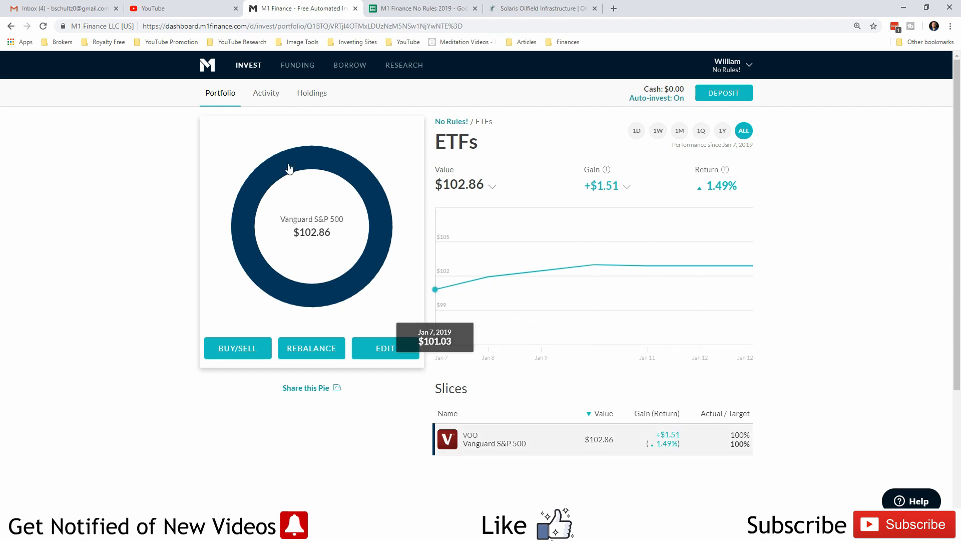
left_click(451, 121)
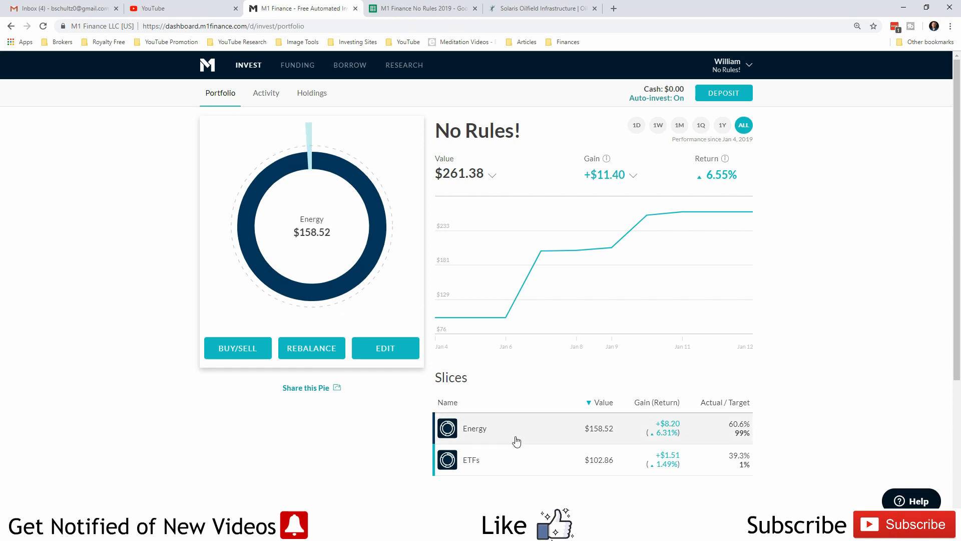
left_click(475, 428)
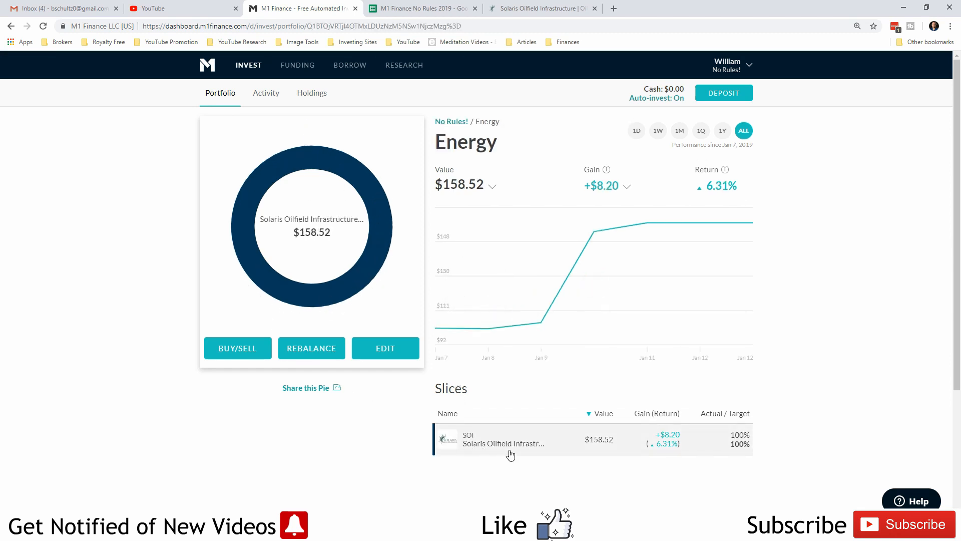
mouse_move(488, 450)
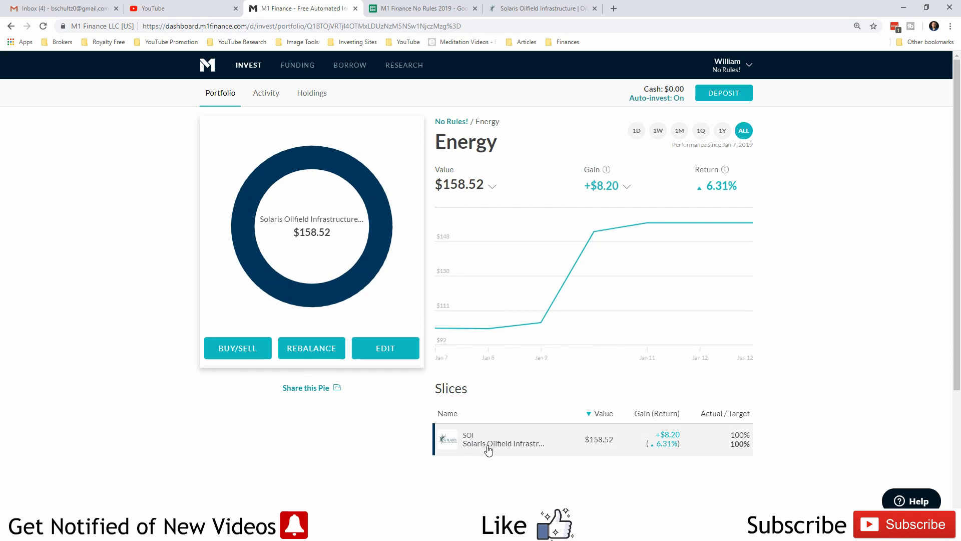
mouse_move(485, 436)
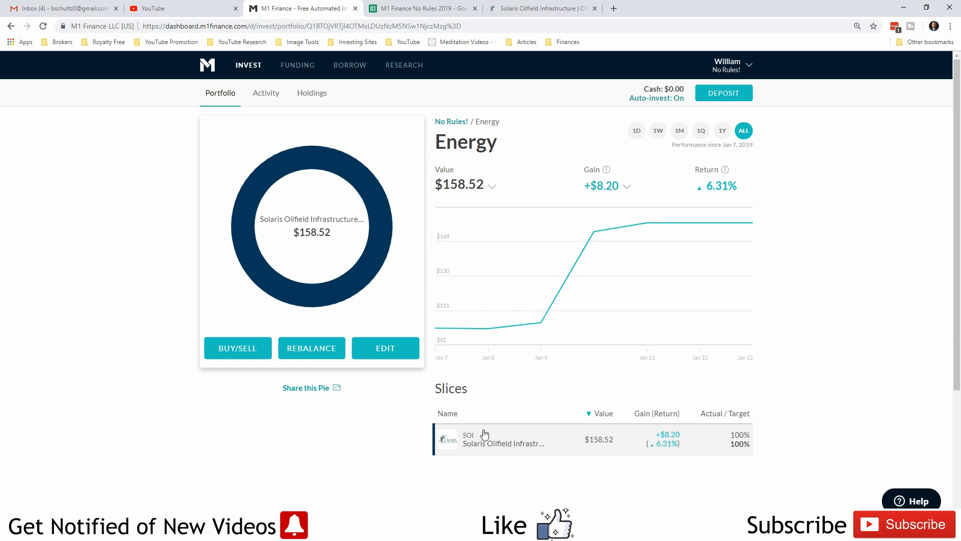
mouse_move(521, 447)
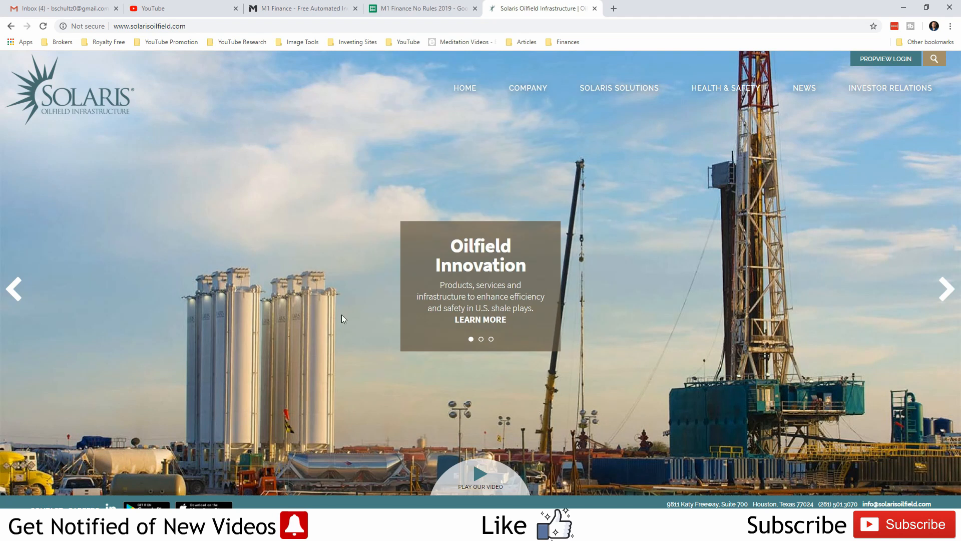
mouse_move(244, 332)
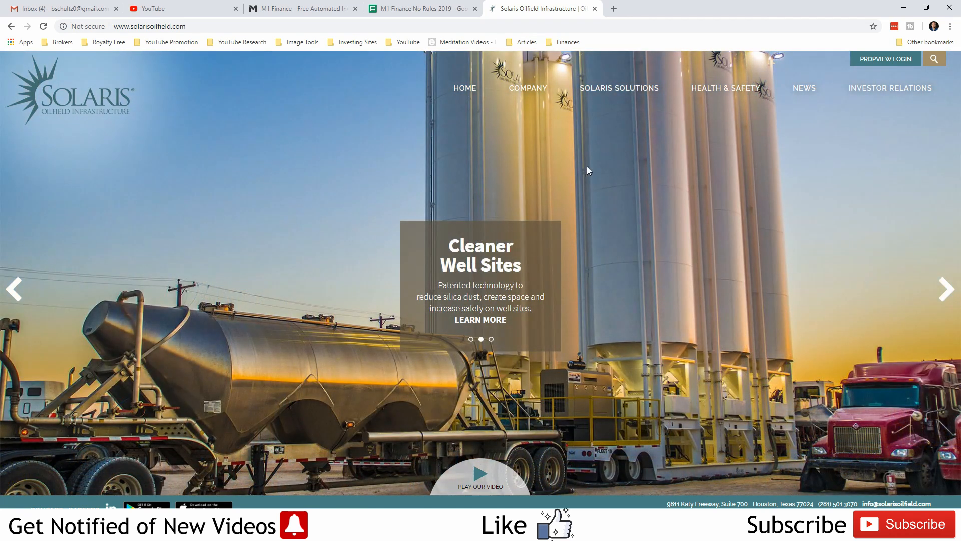
mouse_move(689, 198)
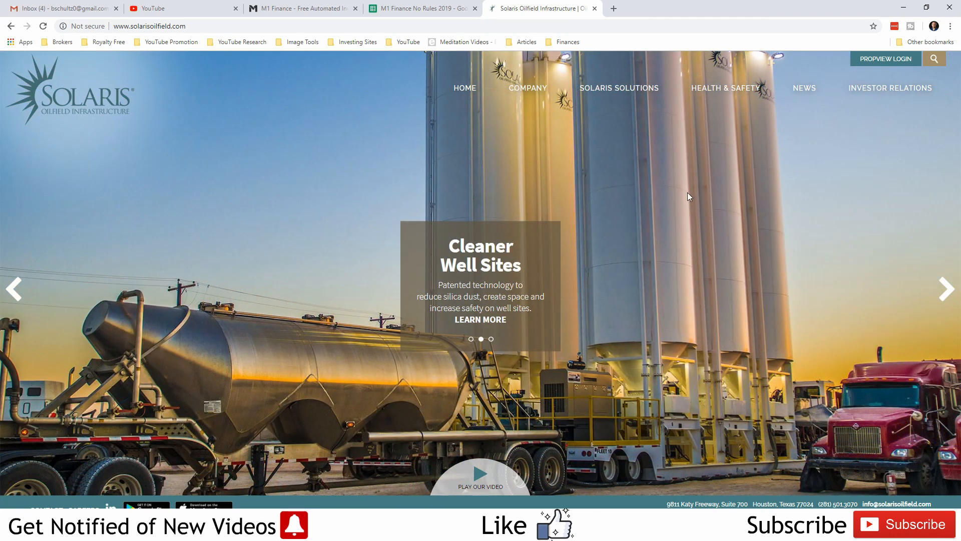
mouse_move(684, 251)
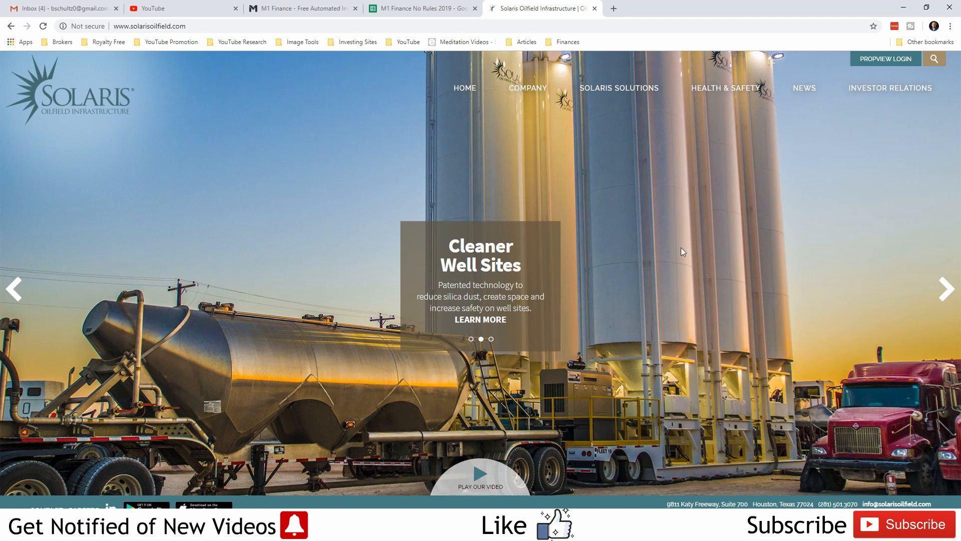
mouse_move(662, 404)
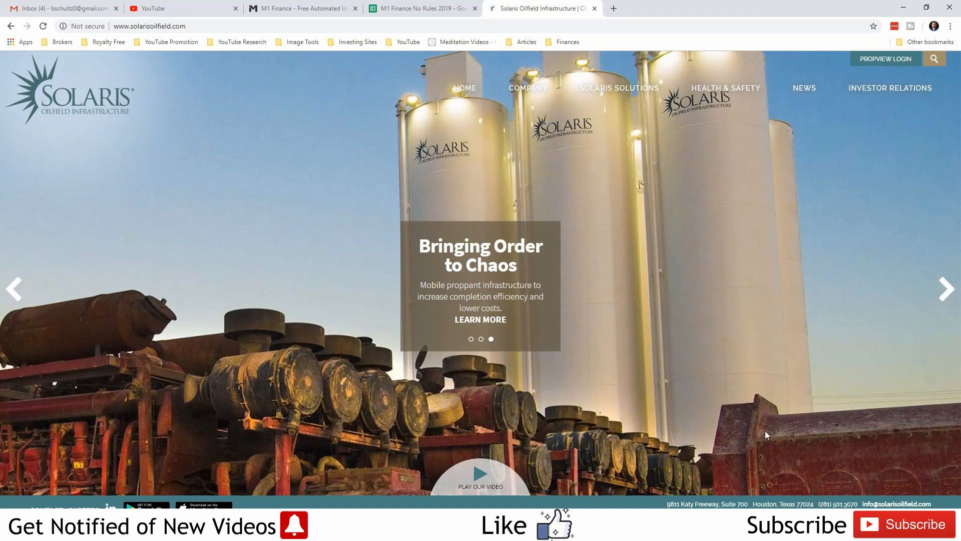
mouse_move(743, 454)
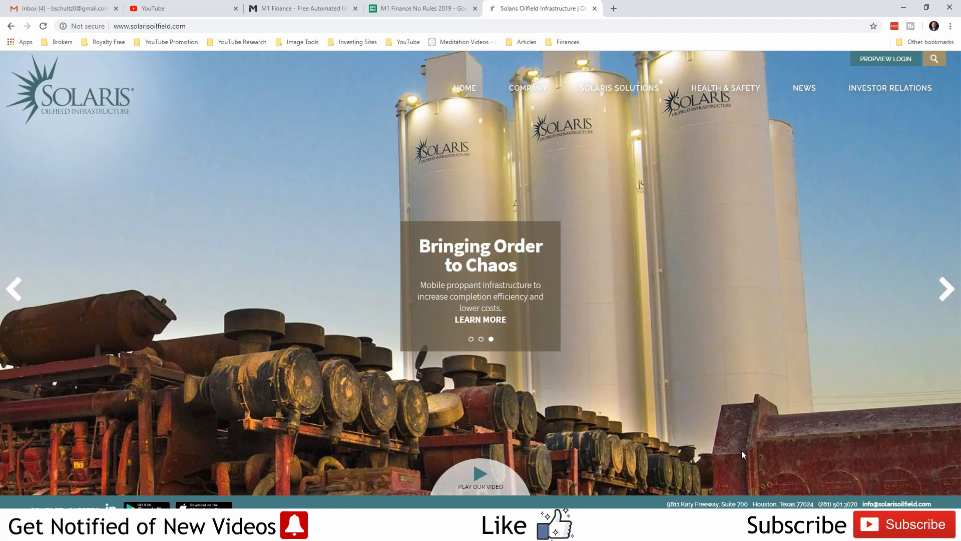
mouse_move(701, 348)
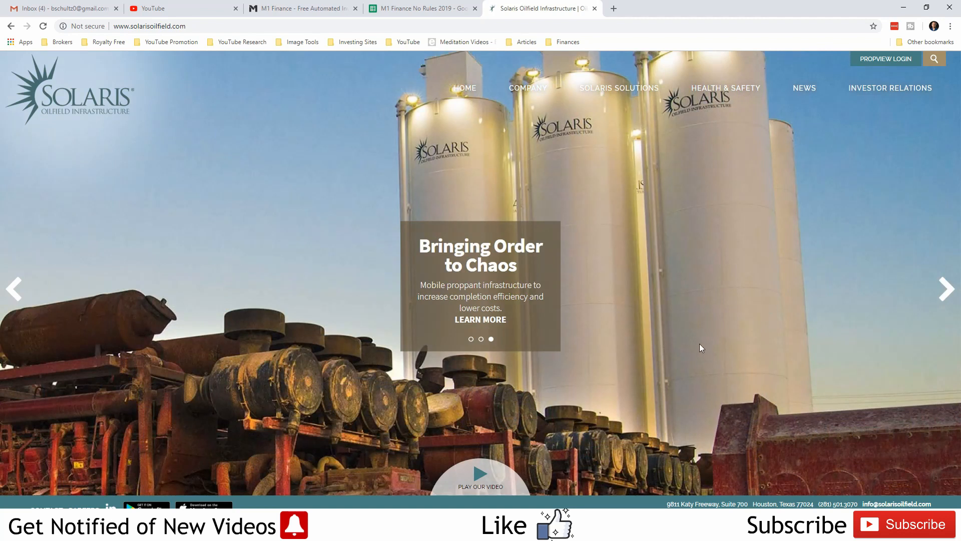
mouse_move(550, 121)
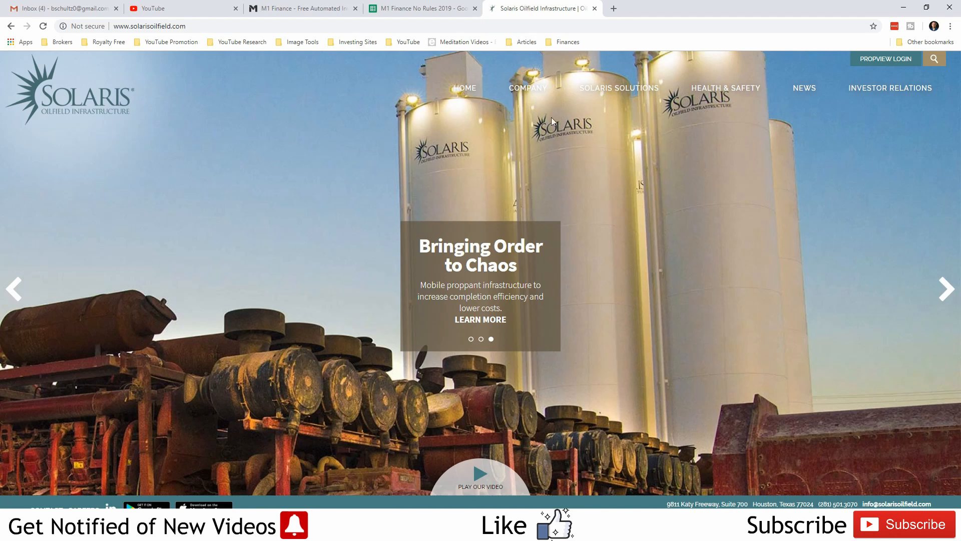
Browse the Solaris Oilfield Infrastructure company overview page.
left_click(527, 88)
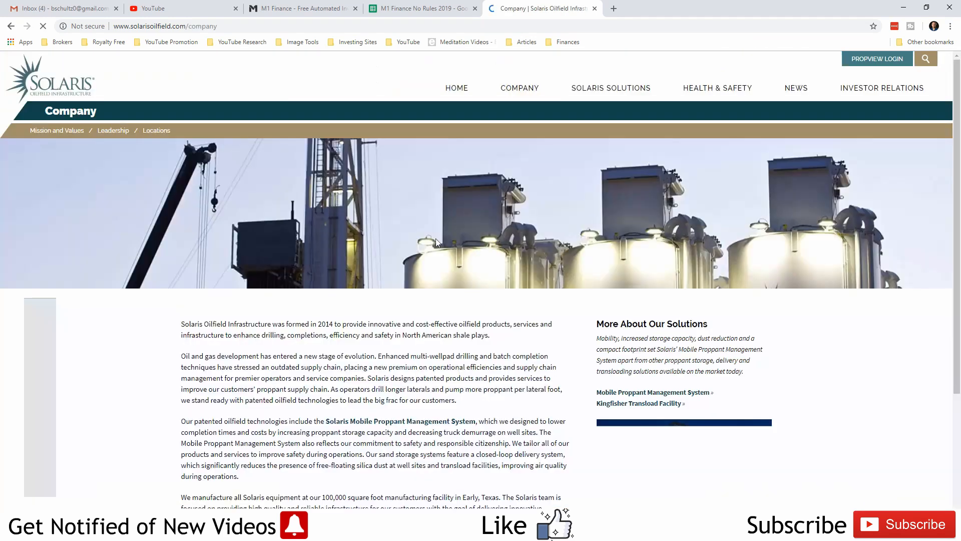
scroll("down", 3)
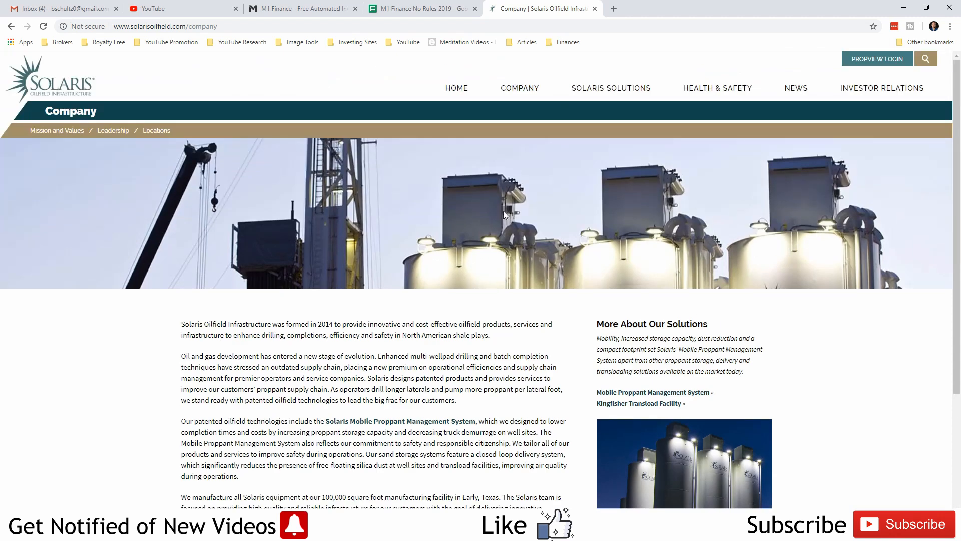
mouse_move(719, 235)
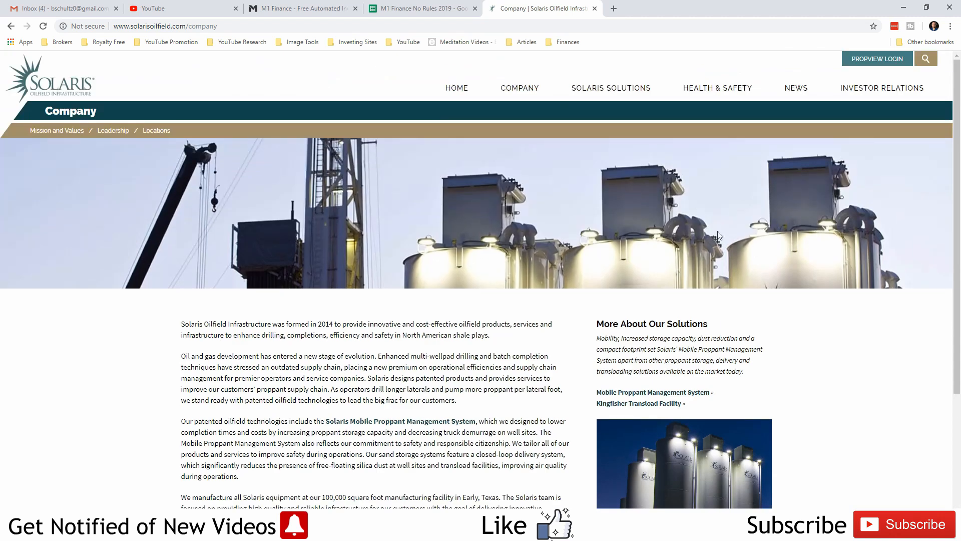
mouse_move(528, 248)
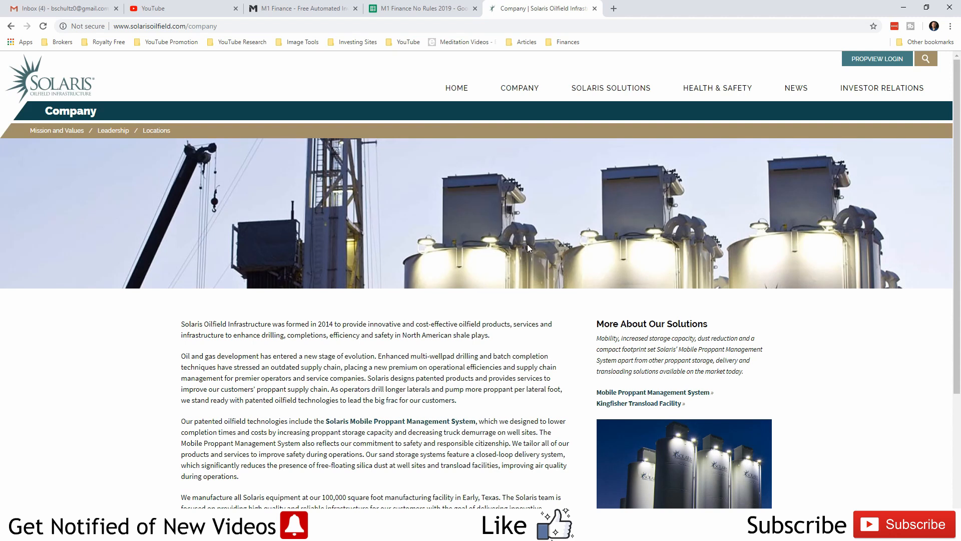
mouse_move(464, 244)
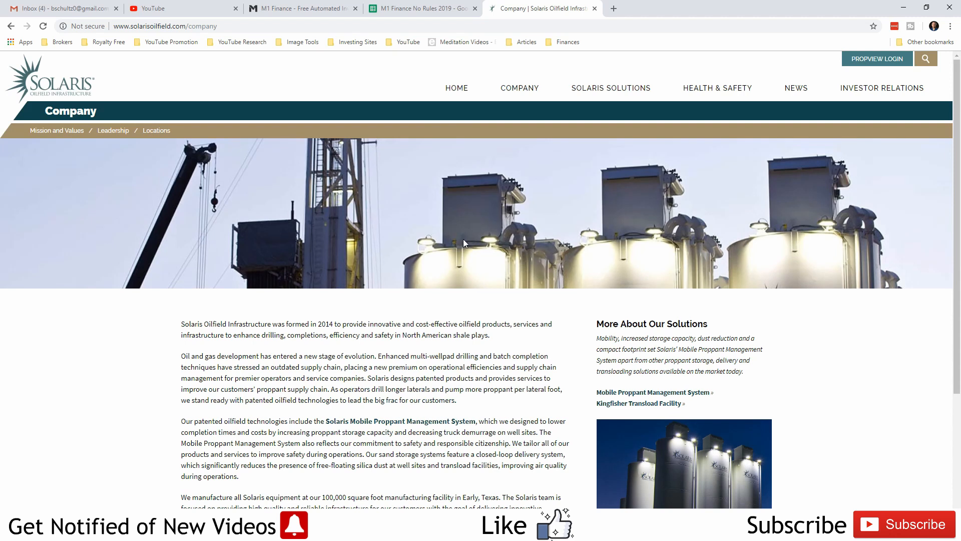
mouse_move(446, 400)
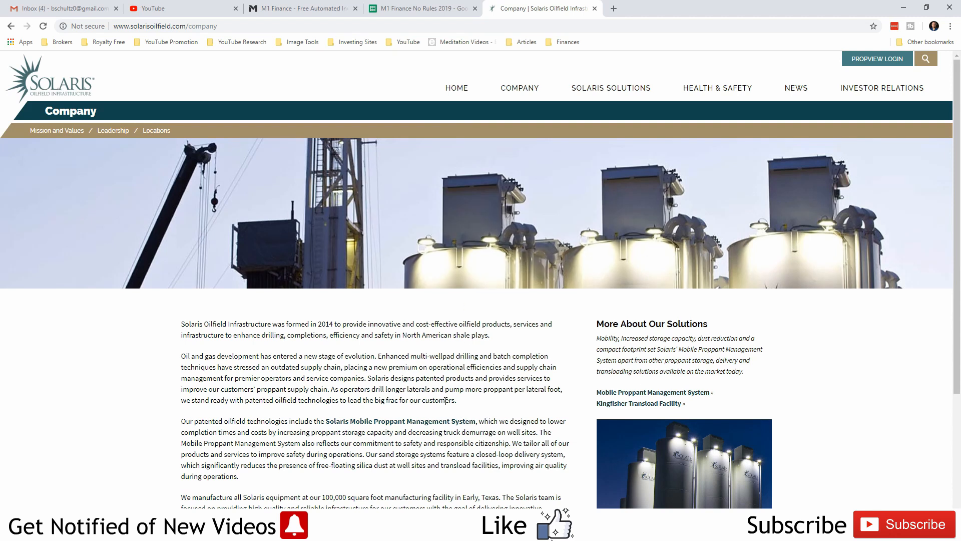
mouse_move(655, 236)
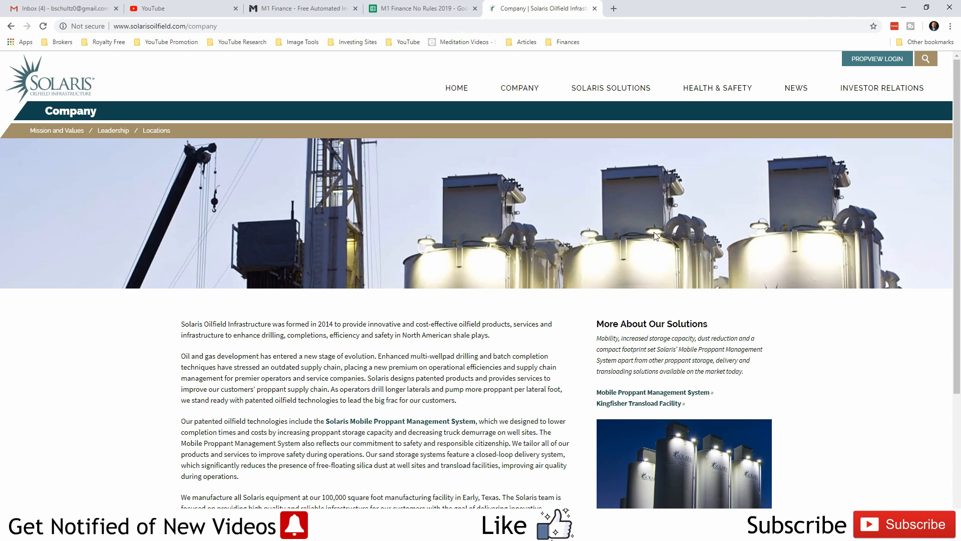
mouse_move(574, 212)
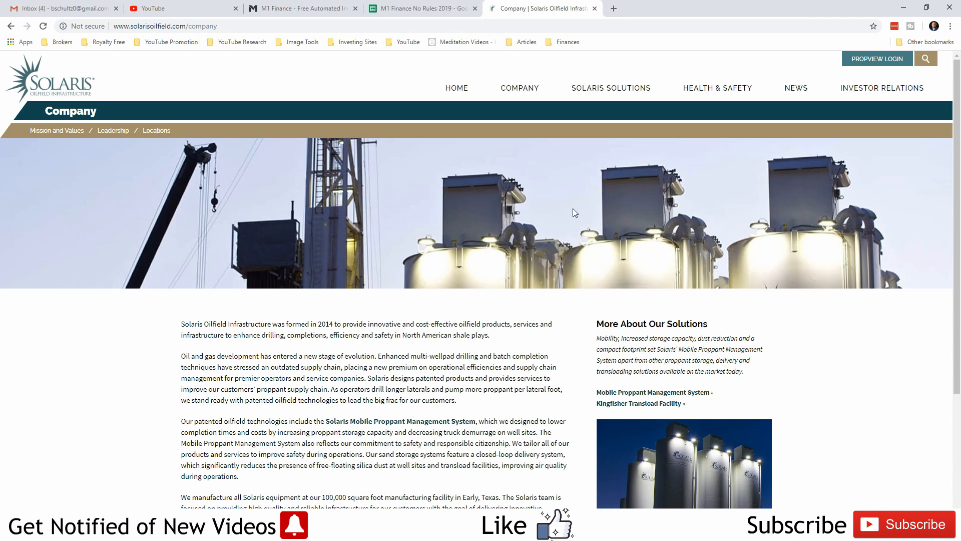
mouse_move(402, 214)
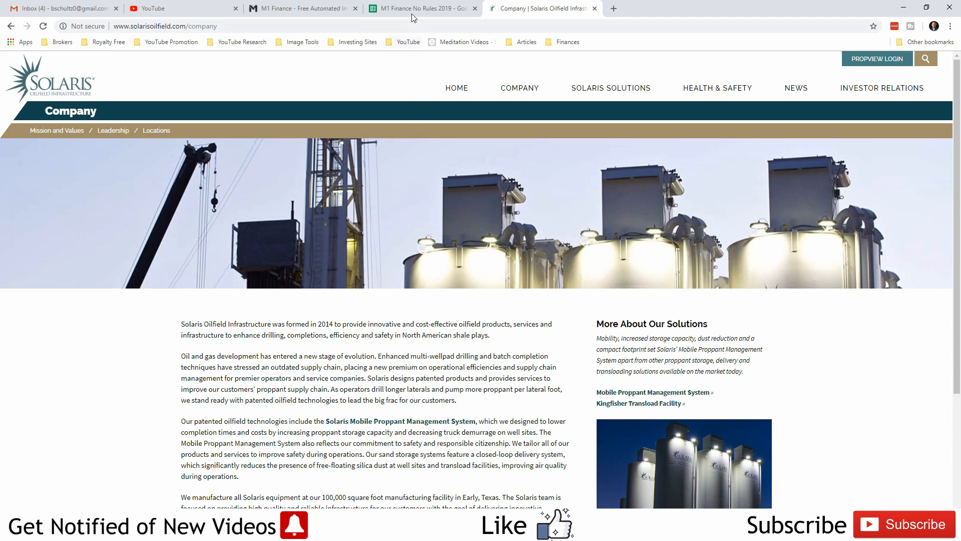
mouse_move(420, 8)
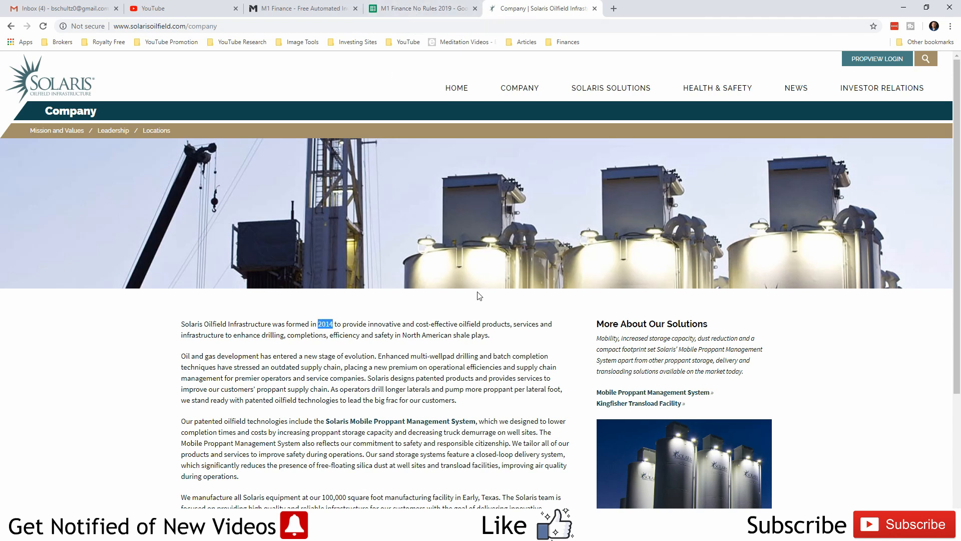
mouse_move(421, 8)
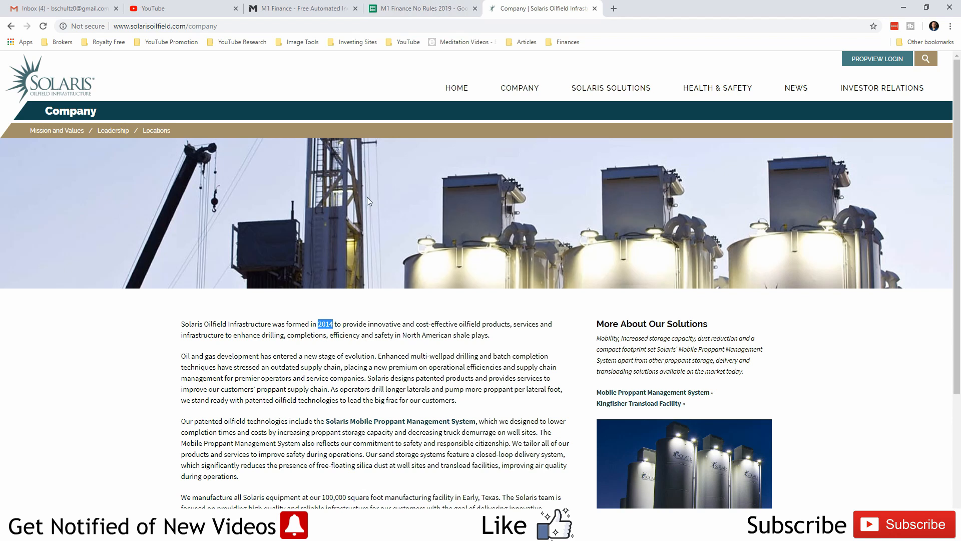
mouse_move(528, 223)
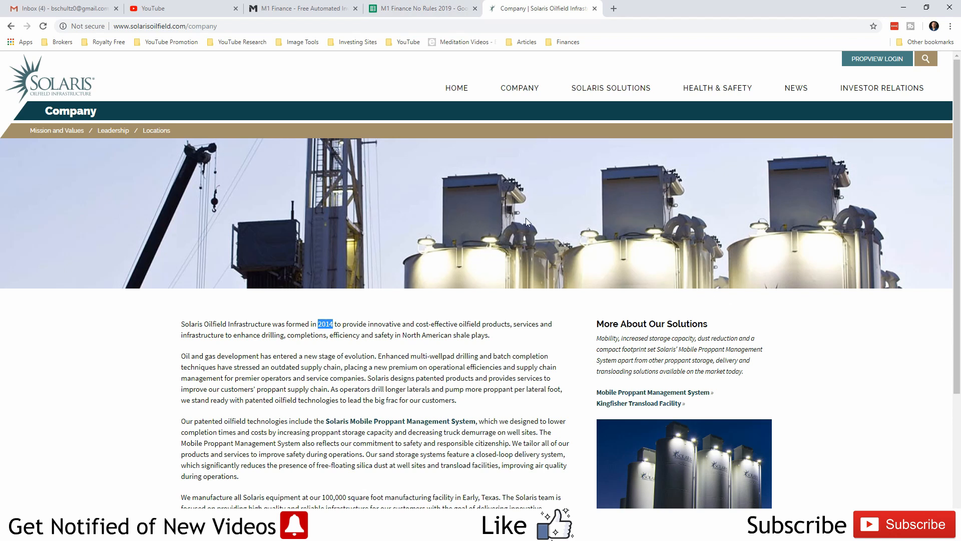
mouse_move(491, 196)
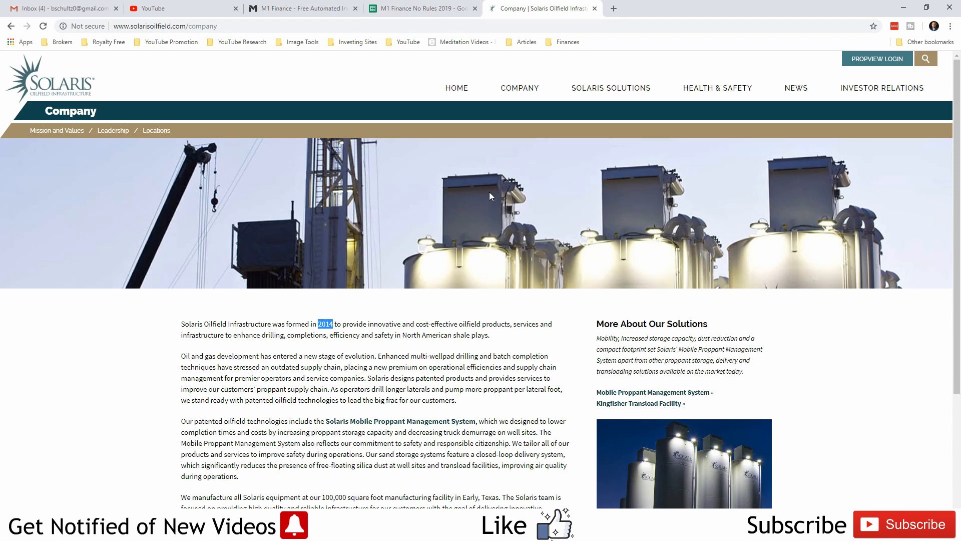
mouse_move(484, 245)
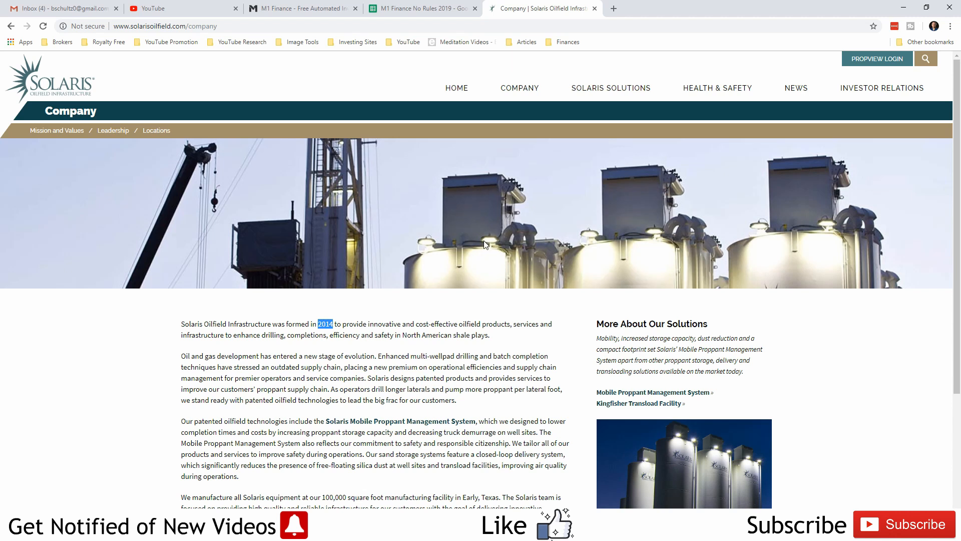
scroll("down", 3)
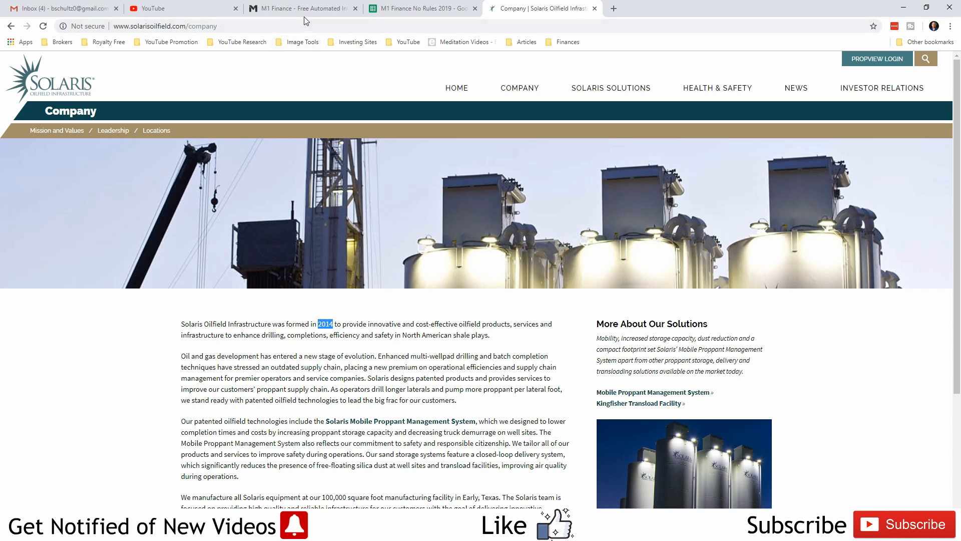
mouse_move(303, 8)
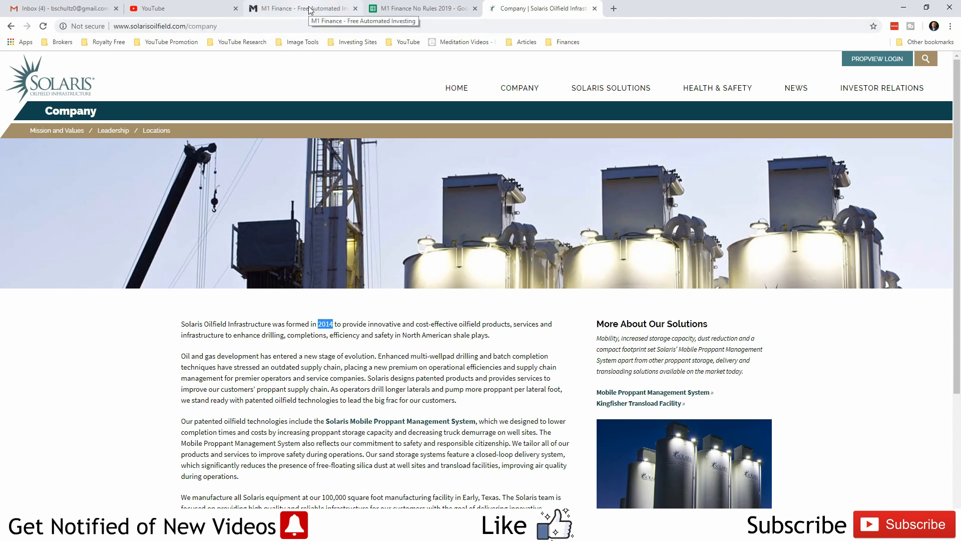
Return to the No Rules! portfolio and show the Research watchlist of AVX, BMO, RY, TXN and YORW.
left_click(300, 8)
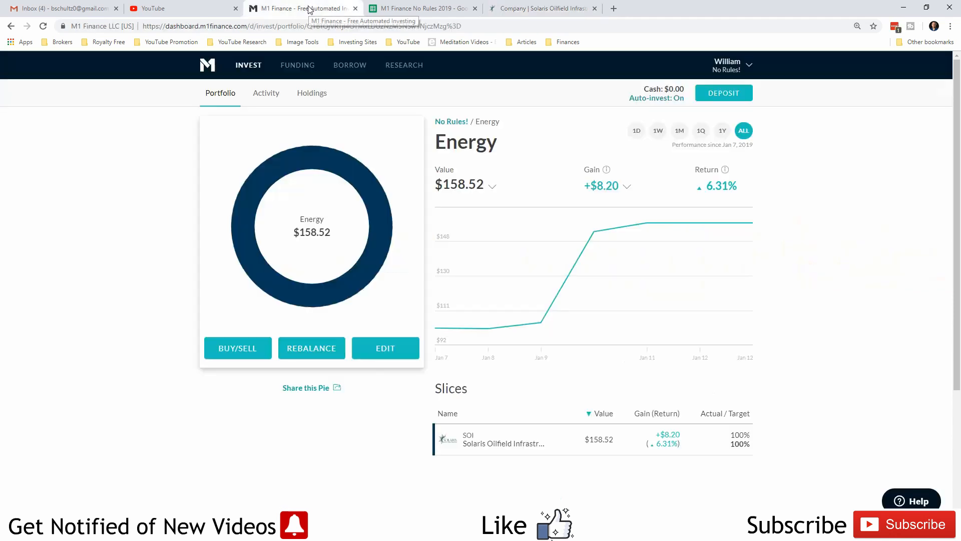
left_click(452, 121)
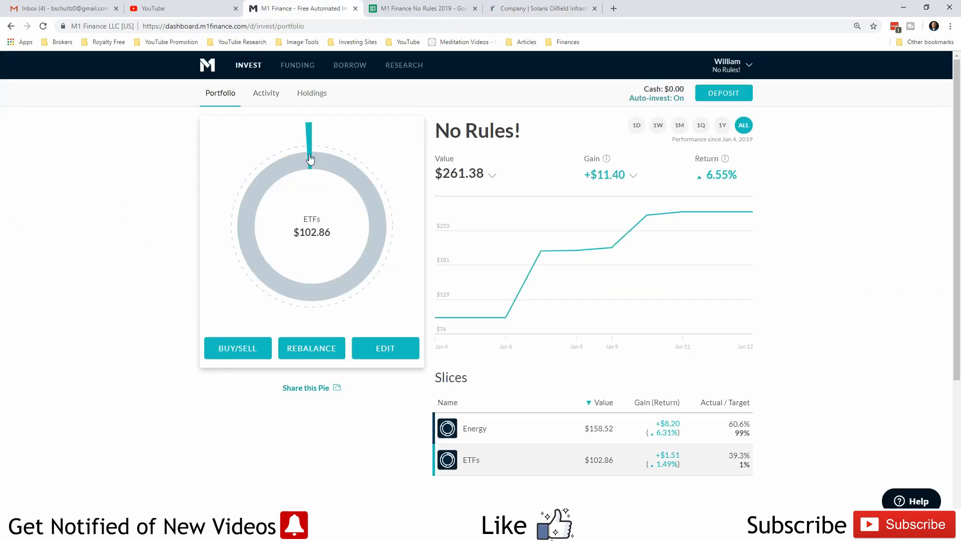
mouse_move(311, 148)
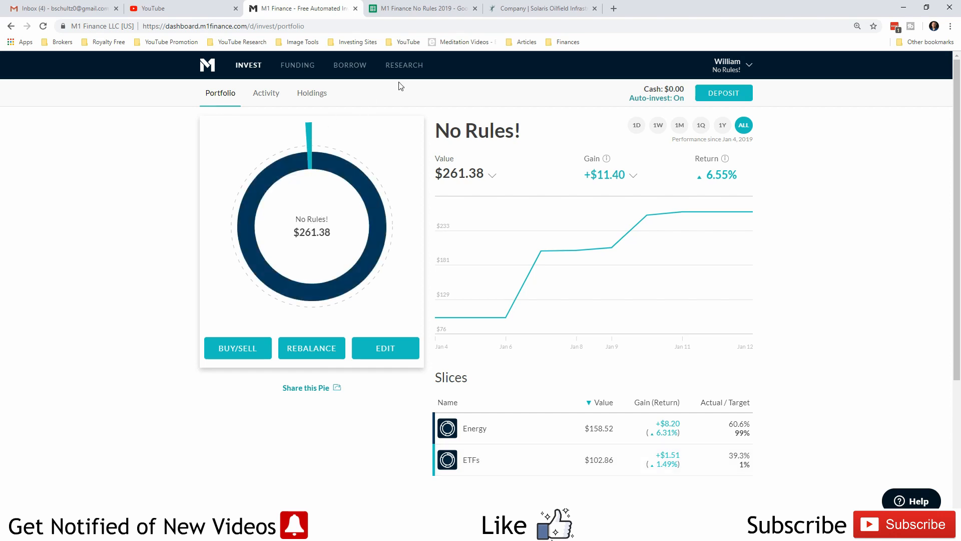
left_click(403, 65)
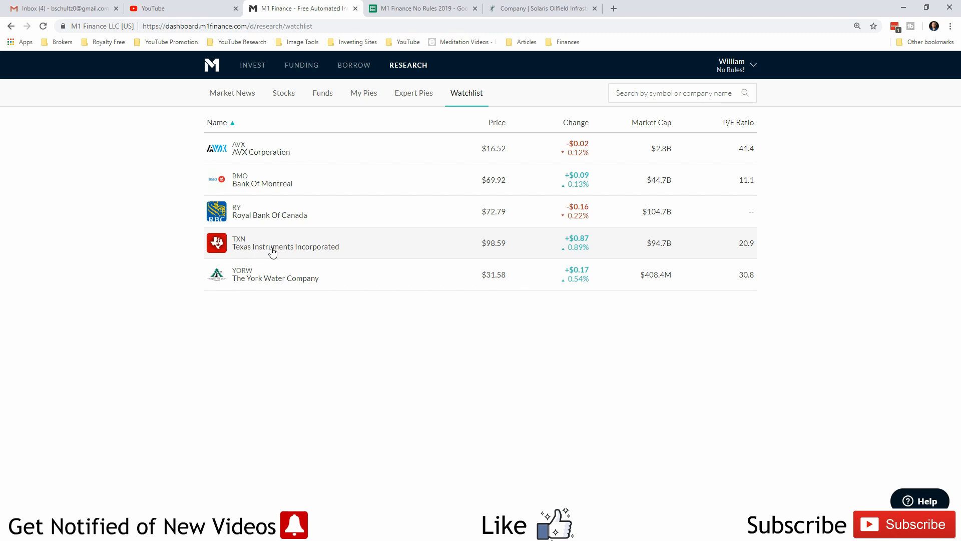
Show the Texas Instruments (TXN) stock detail page from the watchlist.
left_click(285, 246)
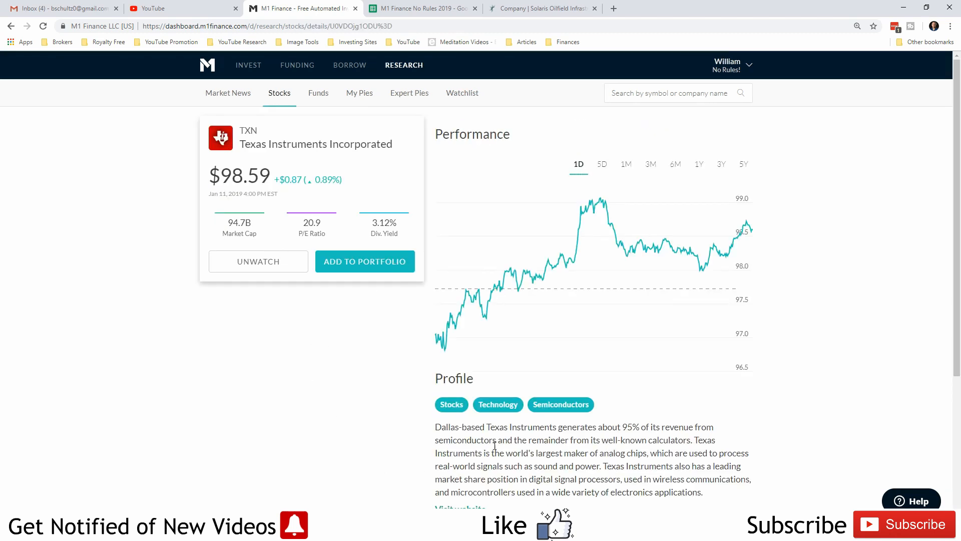
Highlight 'semiconductors' and 'signal processors' in the Texas Instruments company profile.
double_click(452, 440)
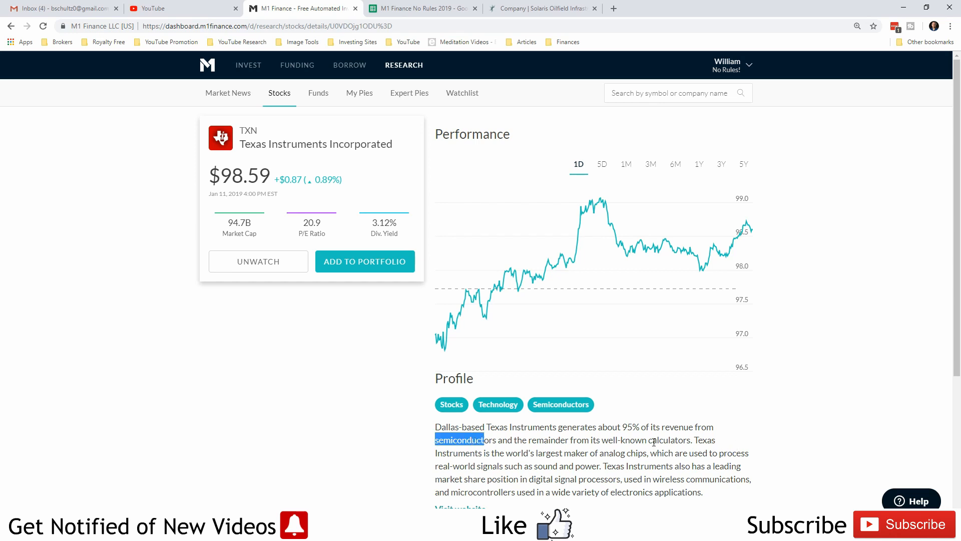
double_click(663, 440)
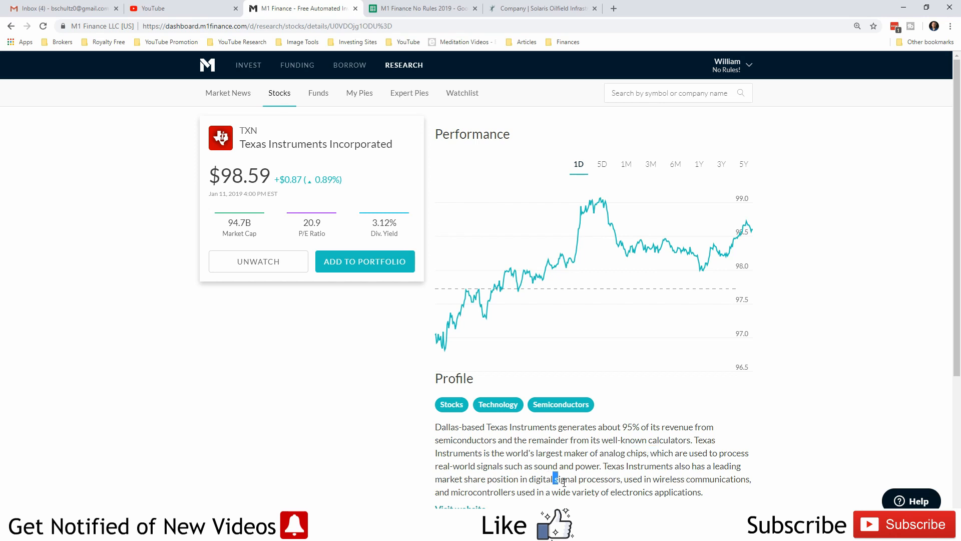
left_click_drag(555, 479, 620, 479)
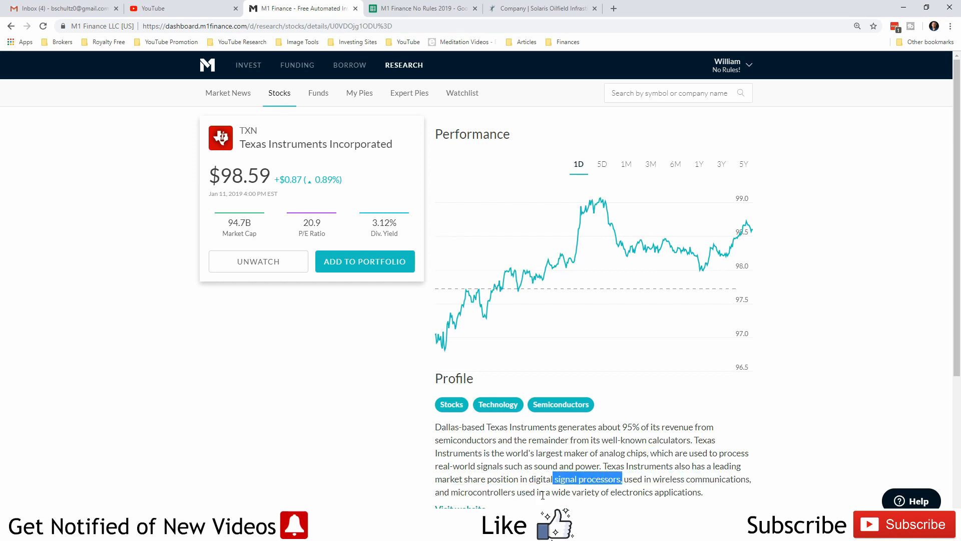
mouse_move(608, 394)
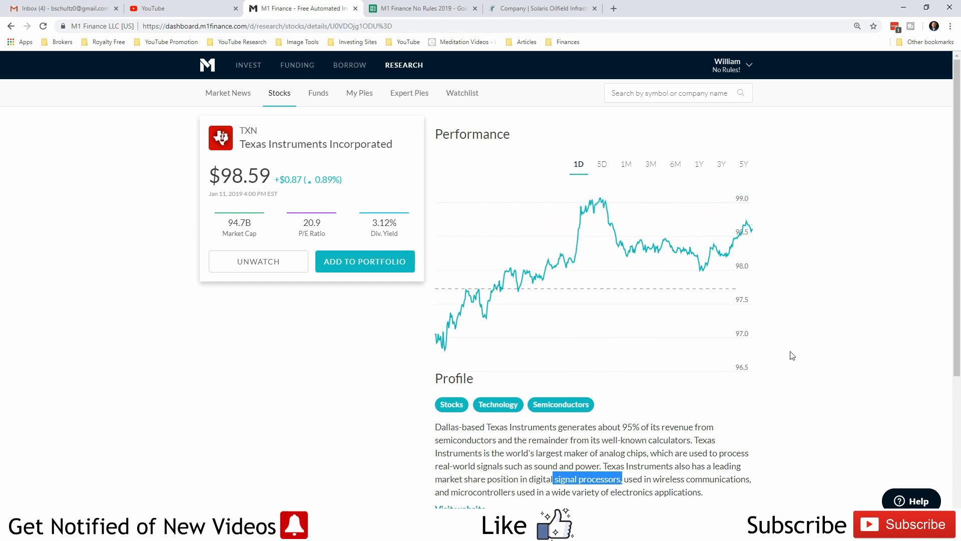
mouse_move(790, 317)
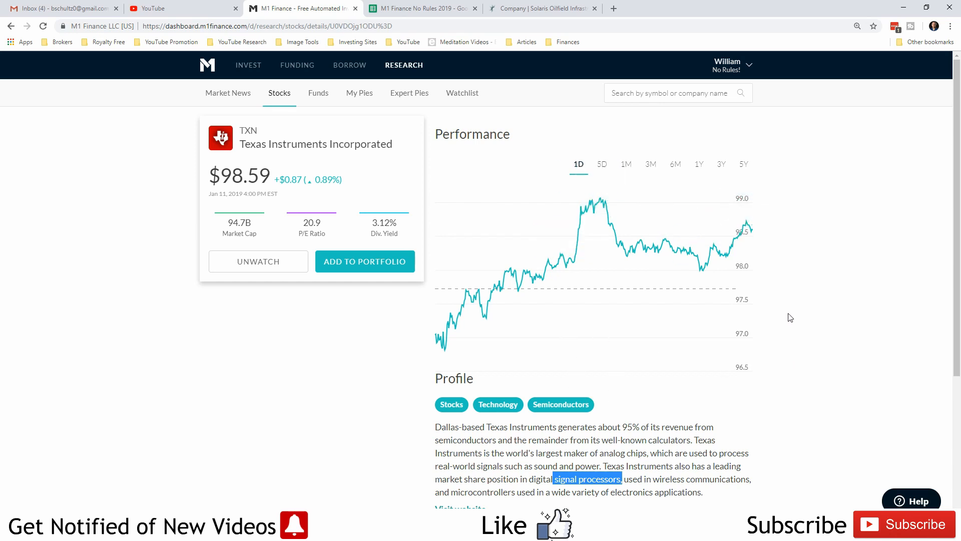
mouse_move(759, 291)
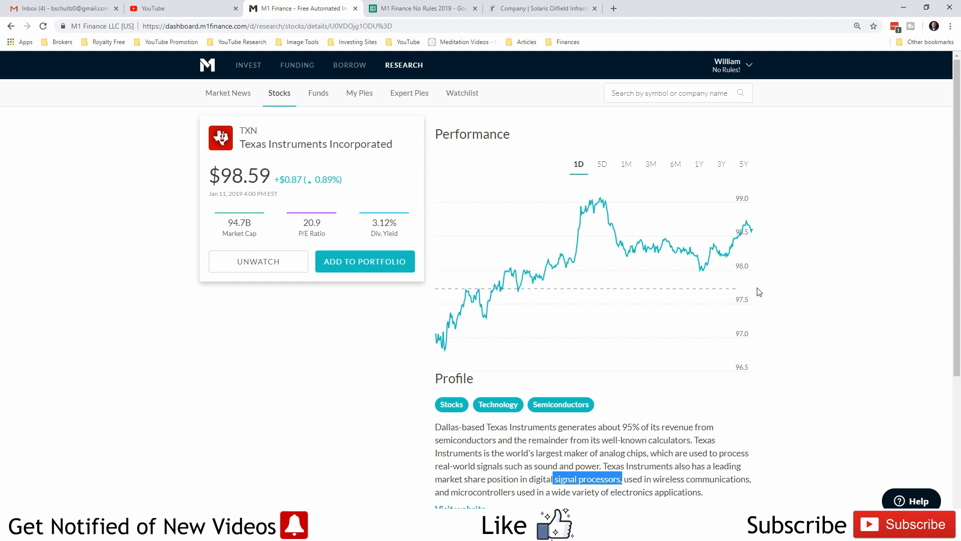
mouse_move(330, 157)
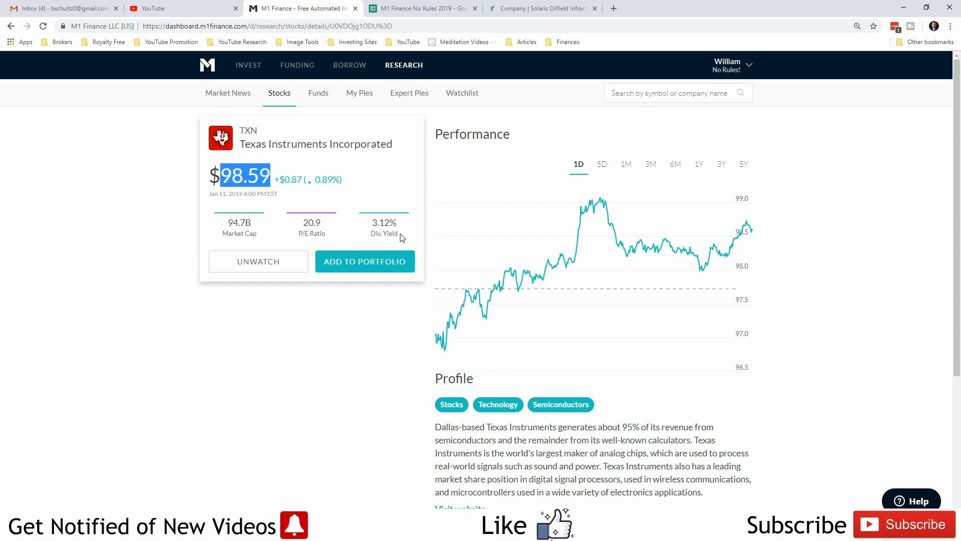
mouse_move(244, 209)
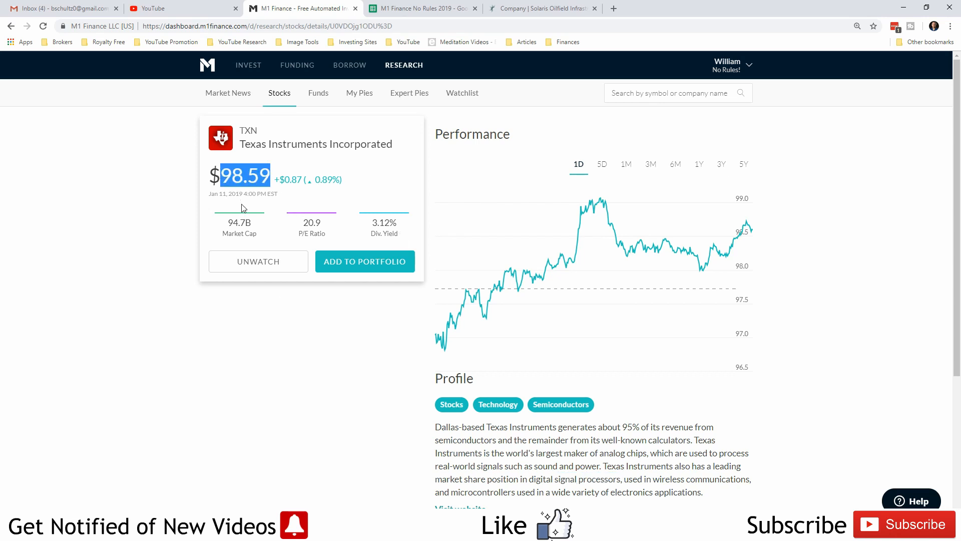
mouse_move(319, 229)
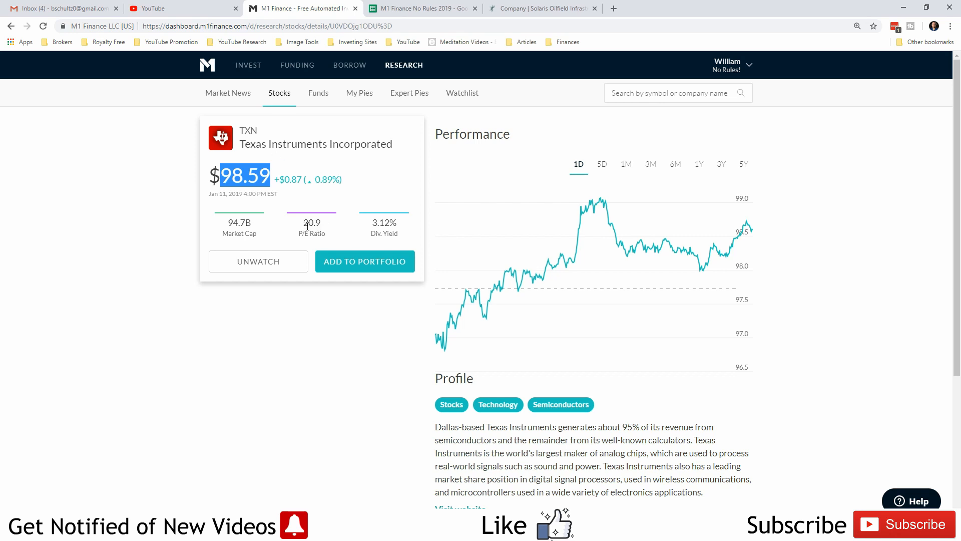
mouse_move(809, 272)
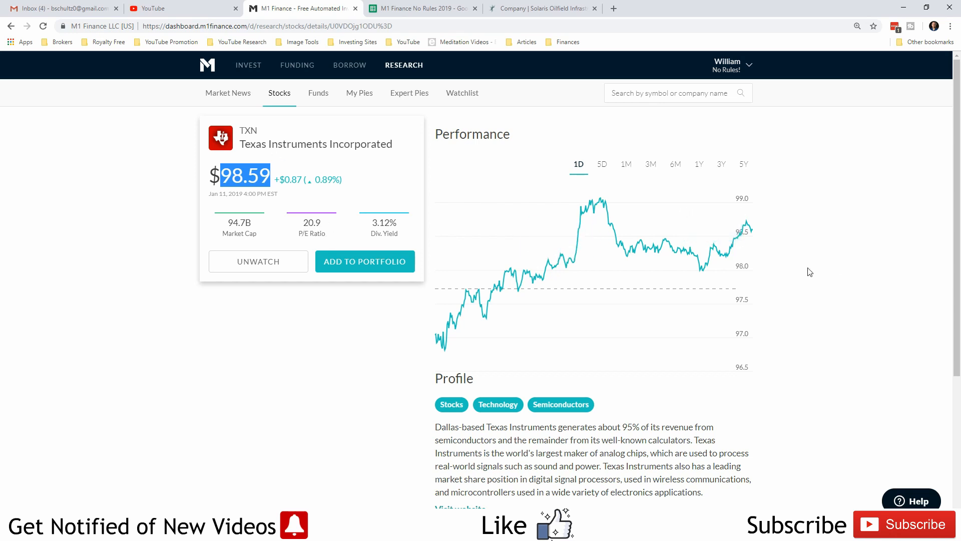
mouse_move(441, 77)
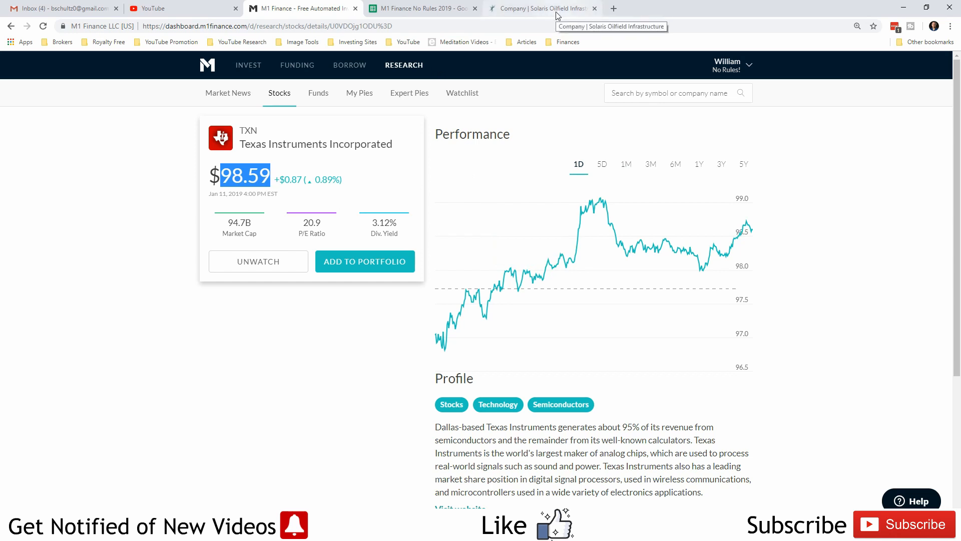
mouse_move(349, 190)
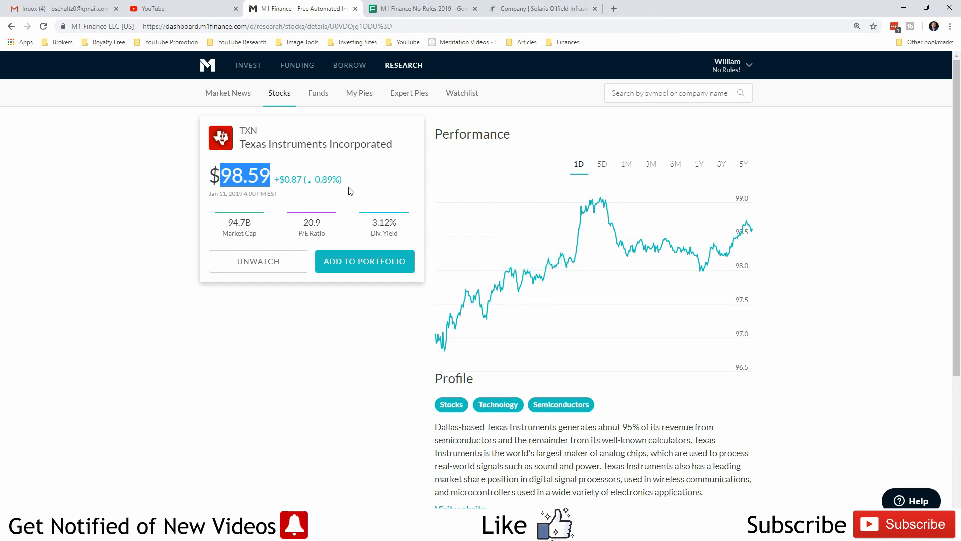
mouse_move(279, 169)
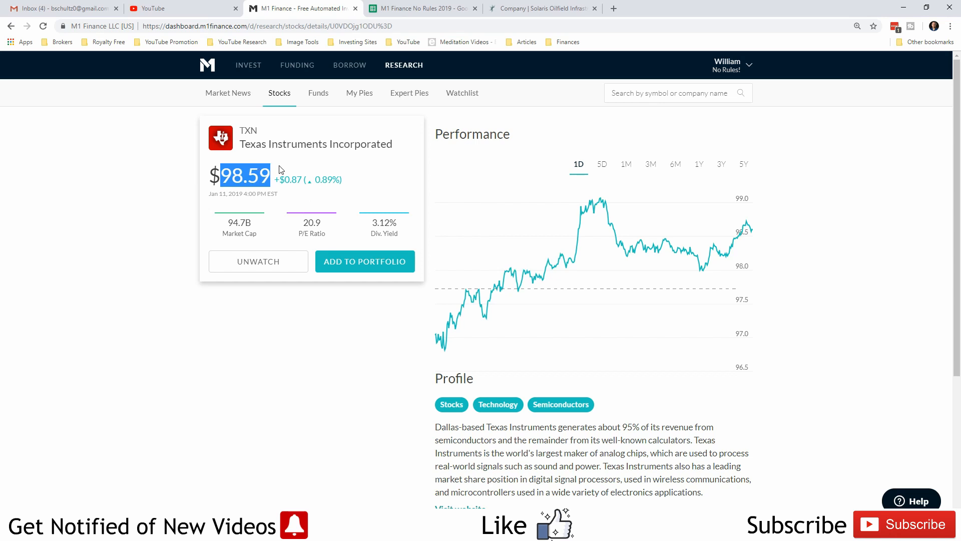
mouse_move(277, 180)
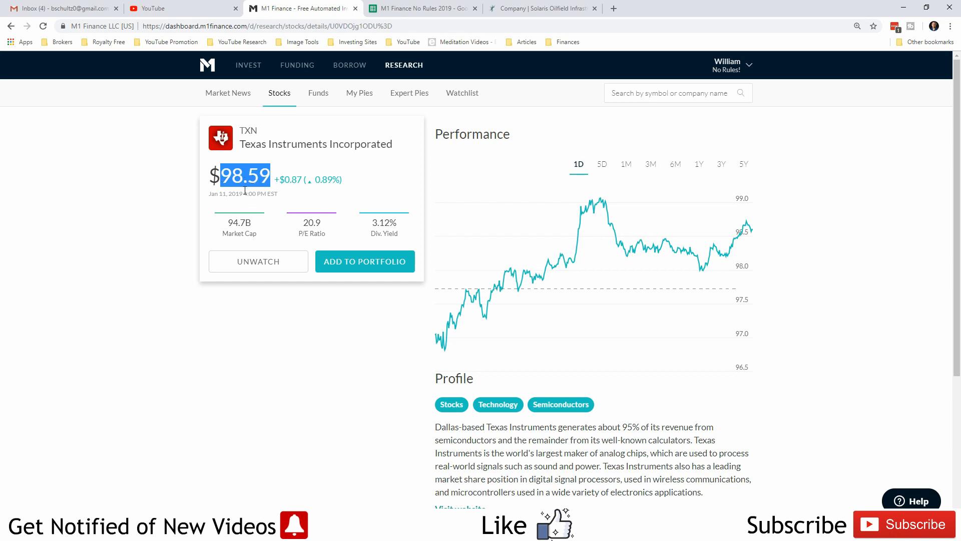
mouse_move(479, 199)
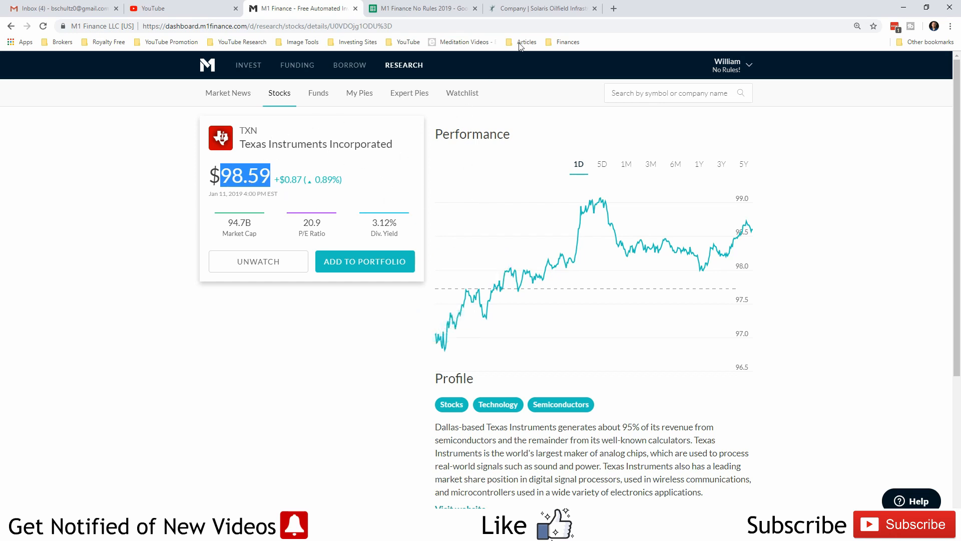
Switch to the 'M1 Finance No Rules 2019' tracker spreadsheet showing $261.38 value and 4.55% gain.
left_click(541, 8)
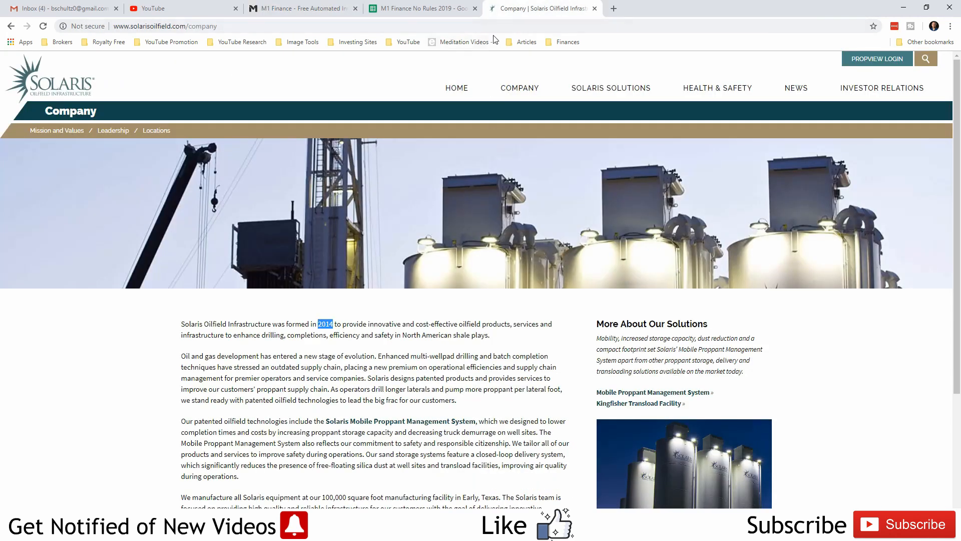
mouse_move(421, 11)
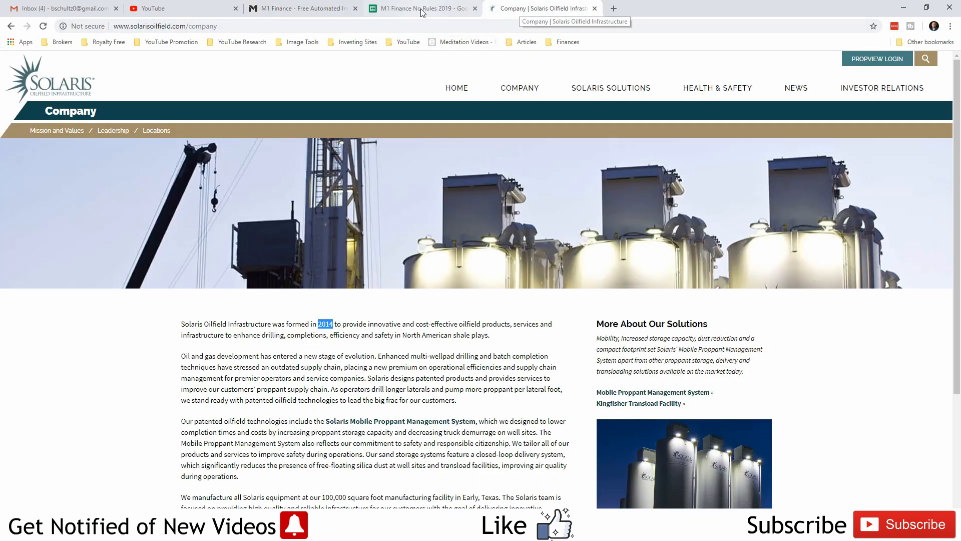
left_click(419, 8)
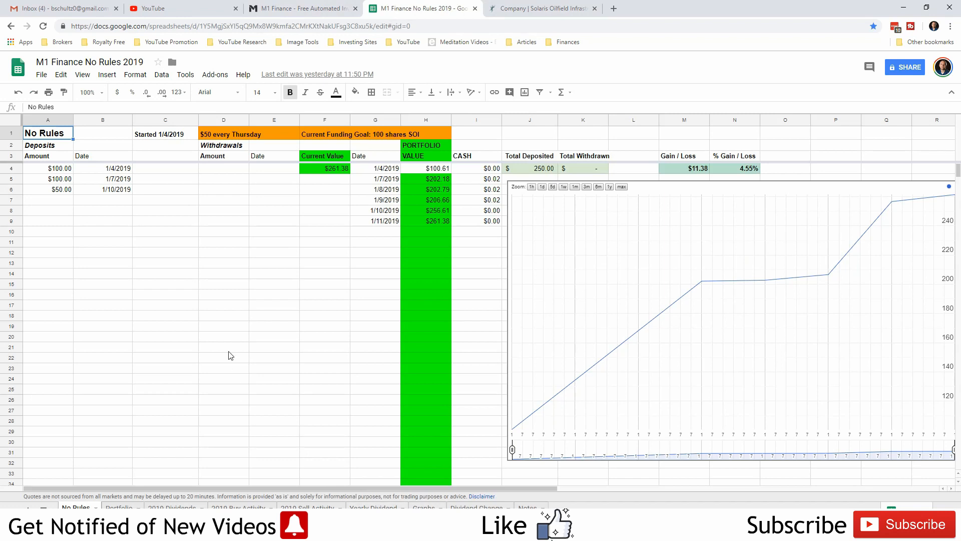
Check SOI's live price formula on the Yearly Dividend sheet and compare against the M1 portfolio page.
left_click(372, 507)
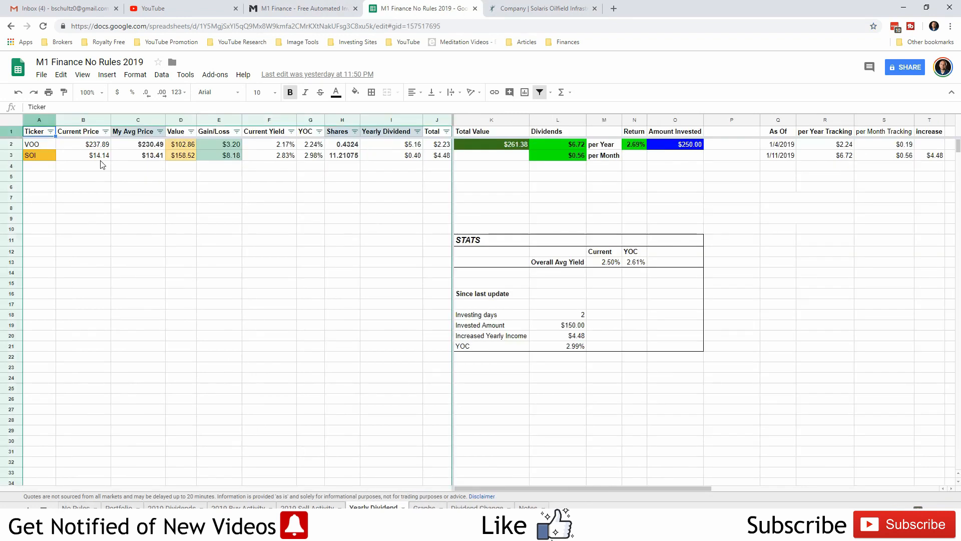
left_click(83, 155)
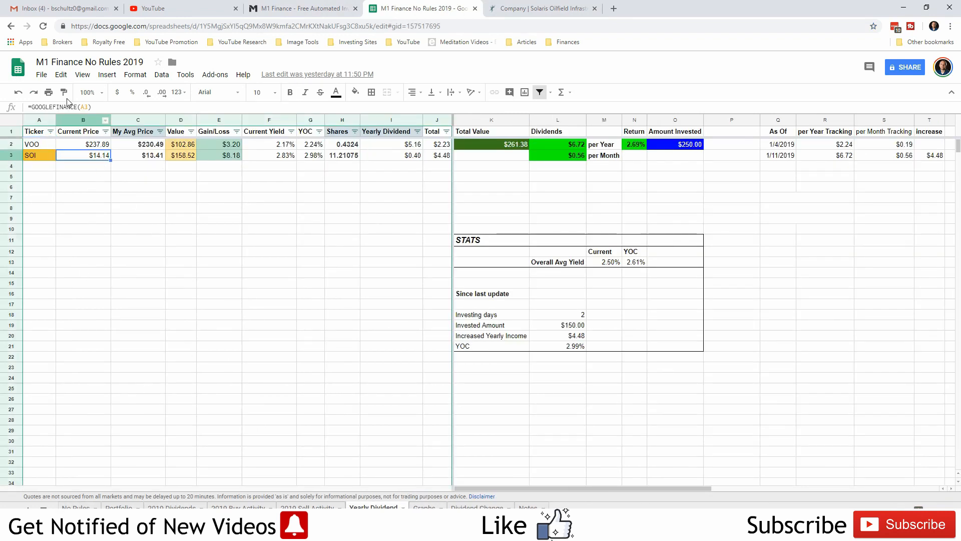
mouse_move(123, 479)
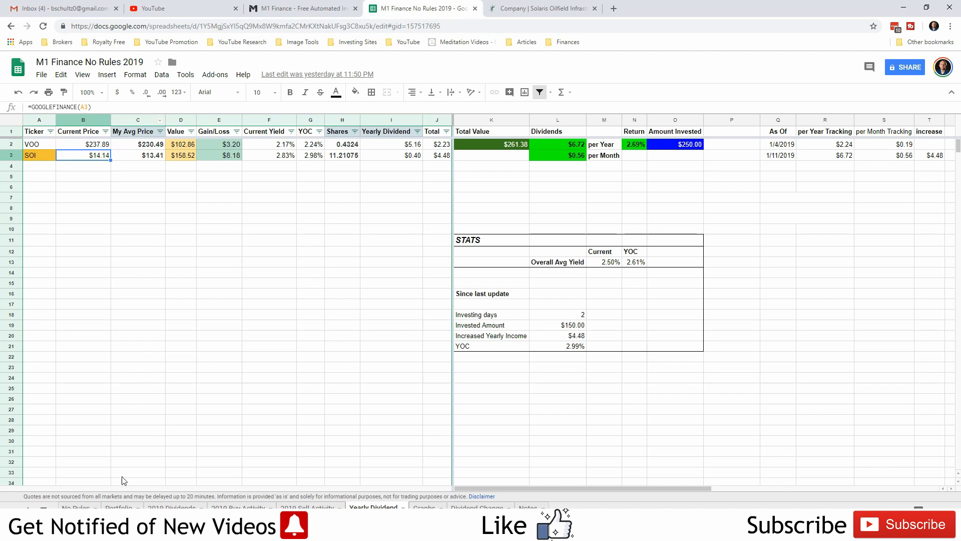
left_click(76, 507)
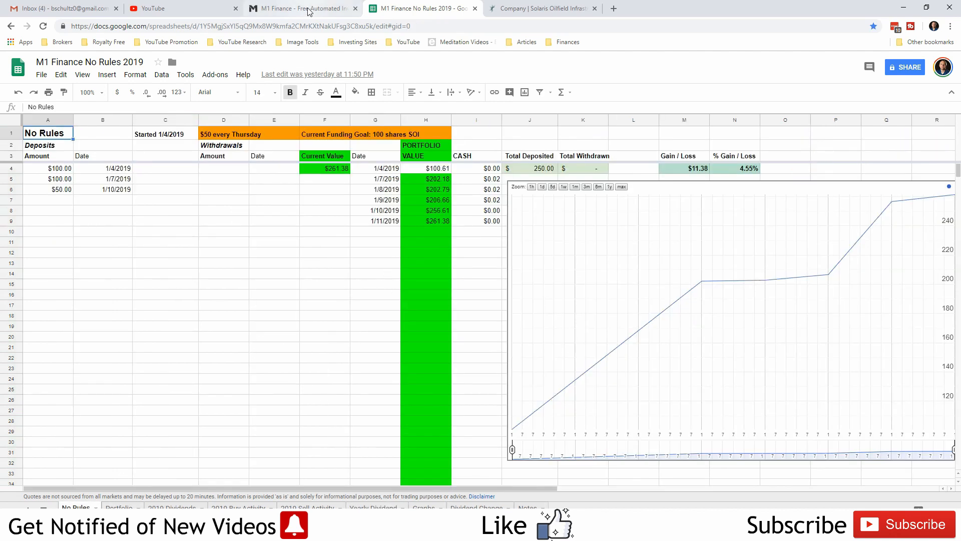
left_click(300, 8)
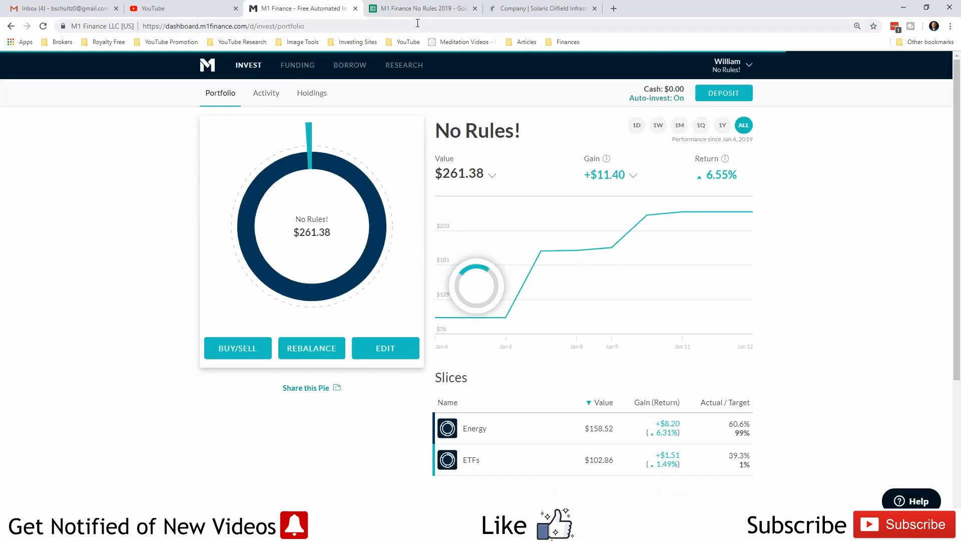
left_click(422, 8)
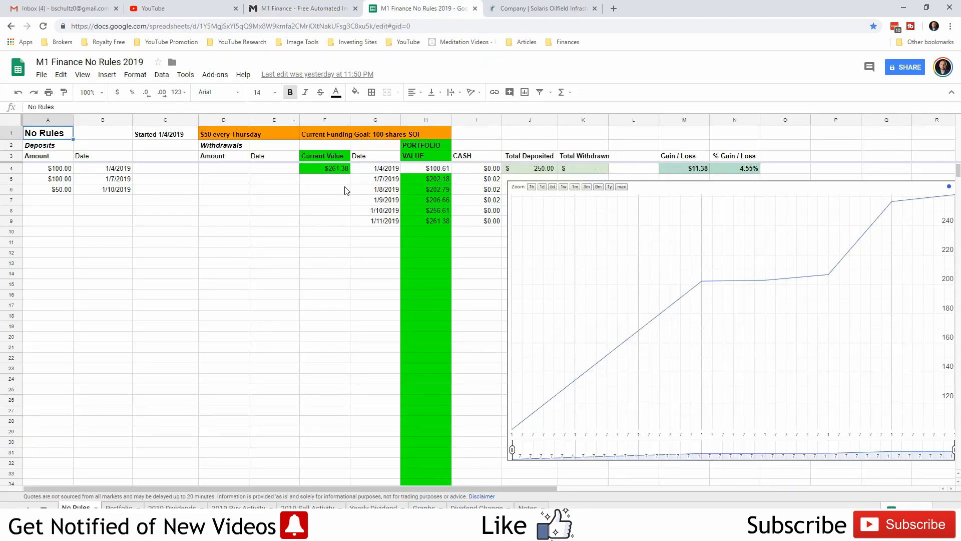
Inspect the current portfolio value and gain/loss formulas, then show the 2019 Dividends sheet.
left_click(324, 168)
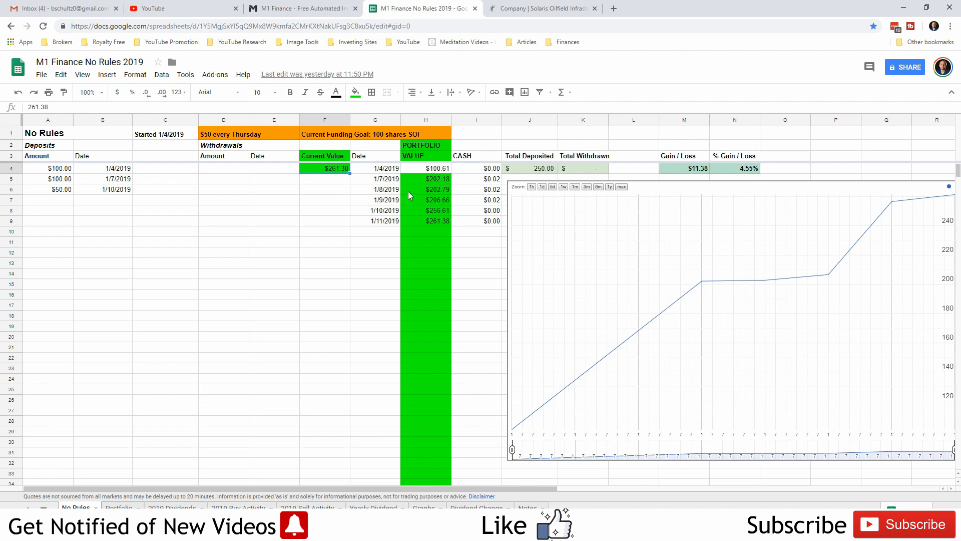
left_click(528, 168)
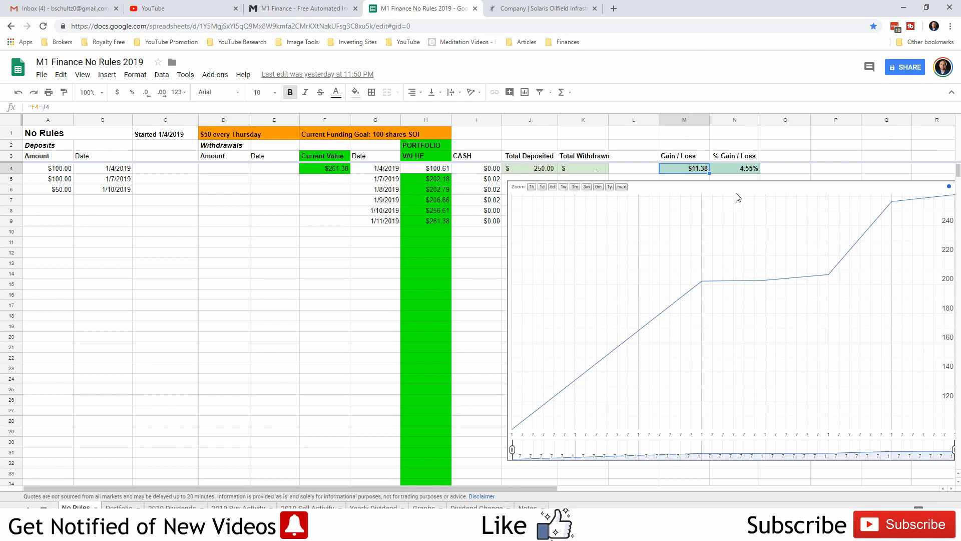
mouse_move(755, 178)
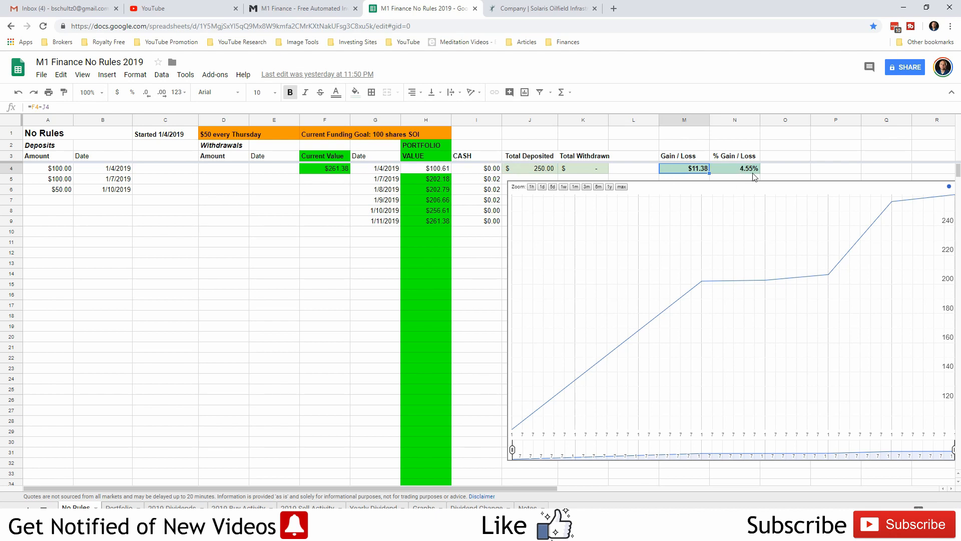
left_click(174, 507)
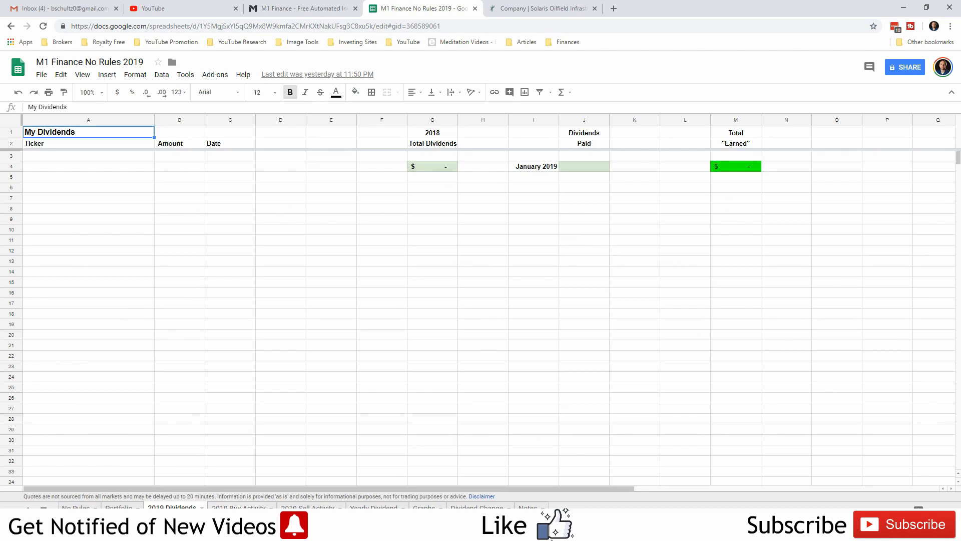
Review the Solaris Class A buy entry, then the January 7 VOO sale of 0.00145 shares for $0.32.
left_click(240, 508)
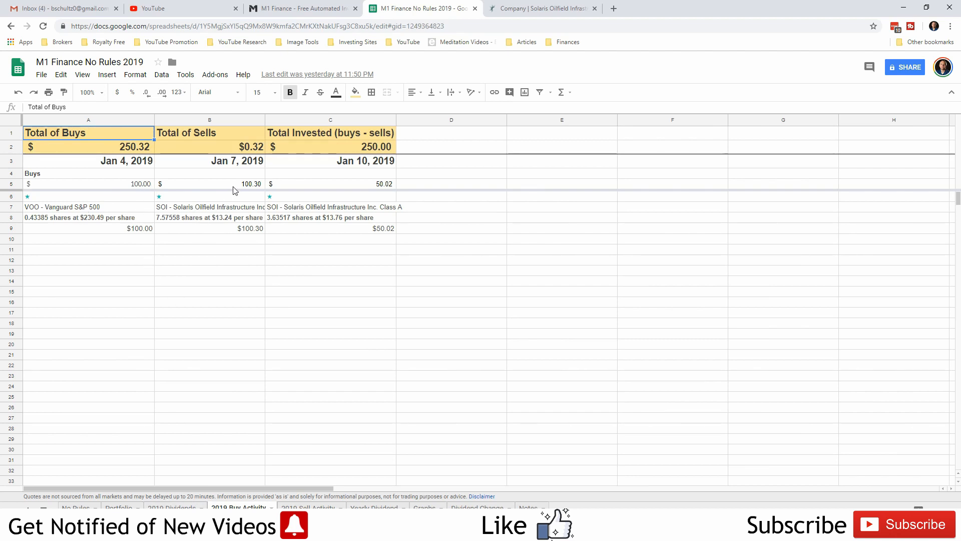
mouse_move(202, 222)
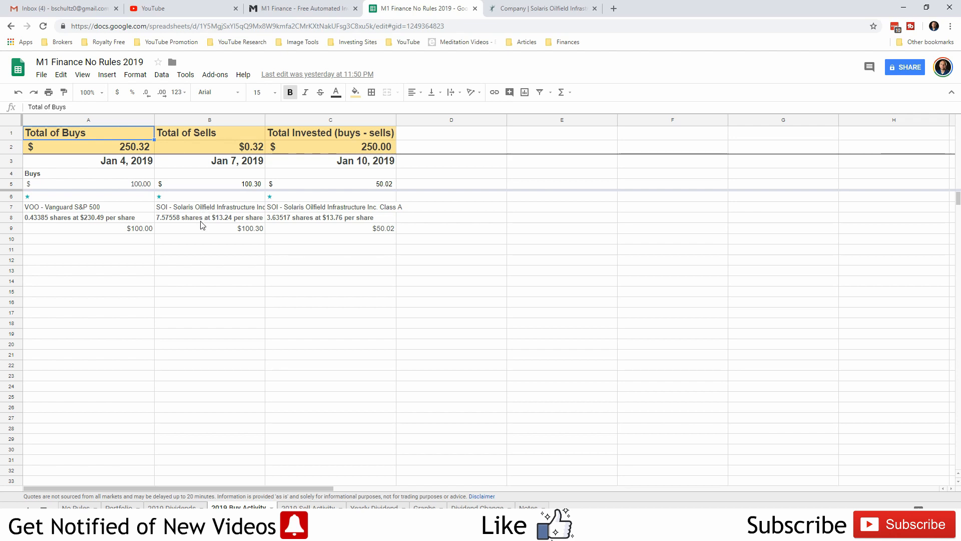
mouse_move(401, 179)
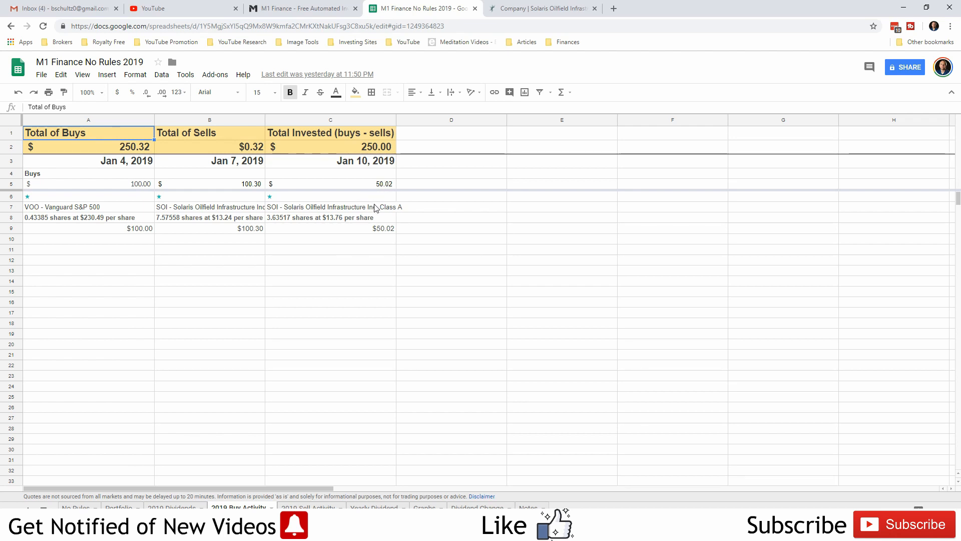
left_click(330, 206)
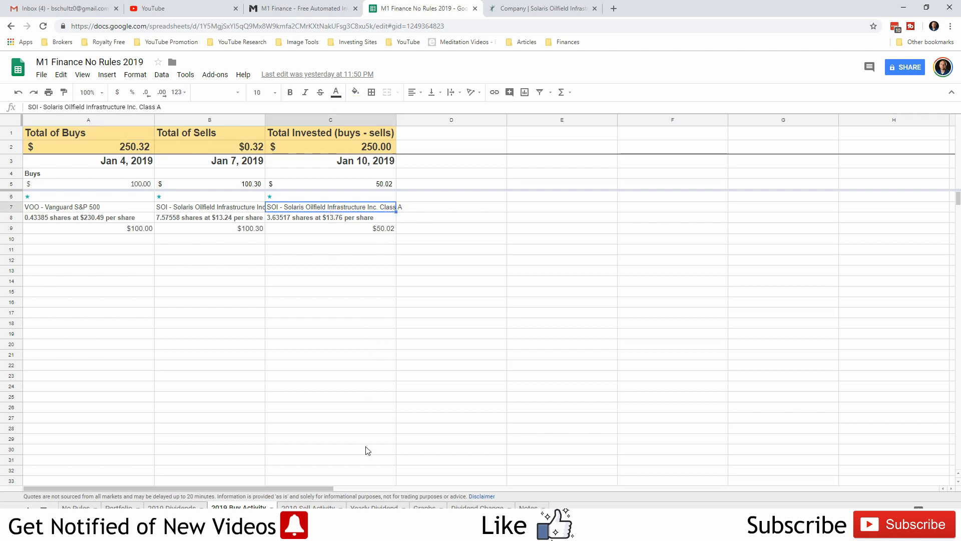
left_click(308, 507)
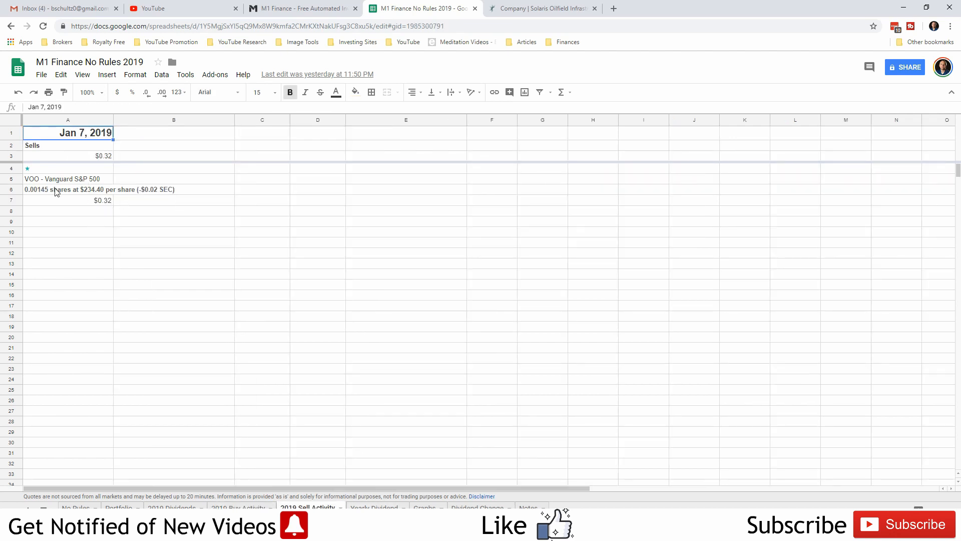
left_click(67, 189)
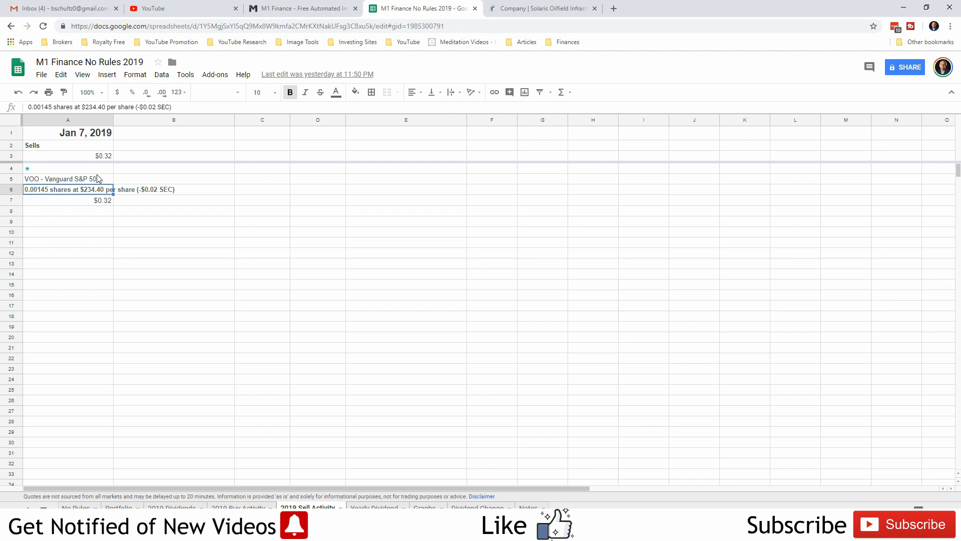
Show the No Rules! portfolio overview at $261.38 with its $11.40 gain.
left_click(300, 8)
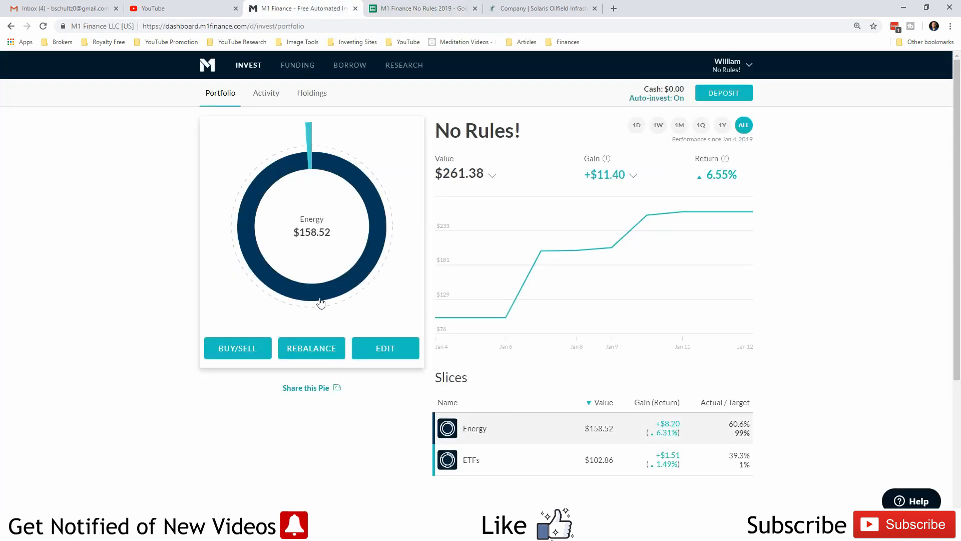
mouse_move(386, 204)
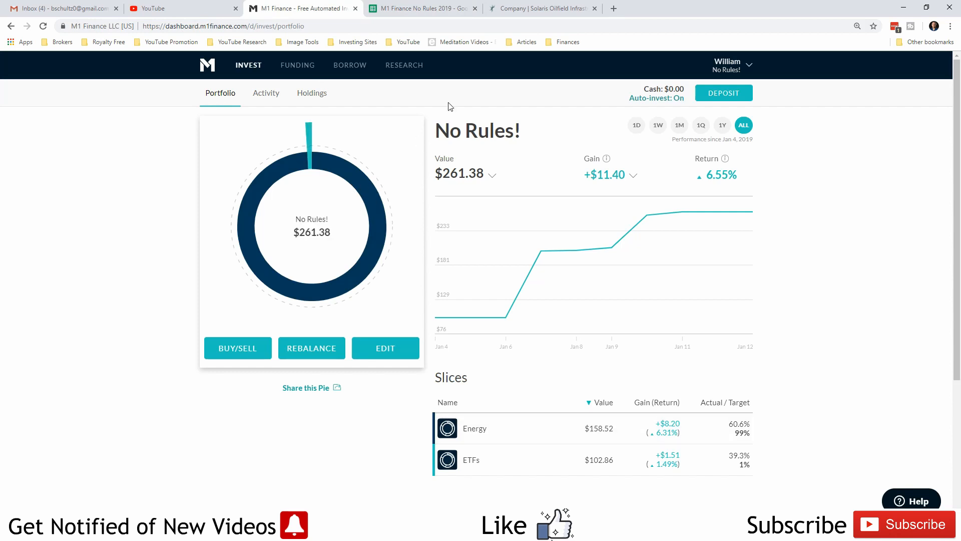
mouse_move(358, 253)
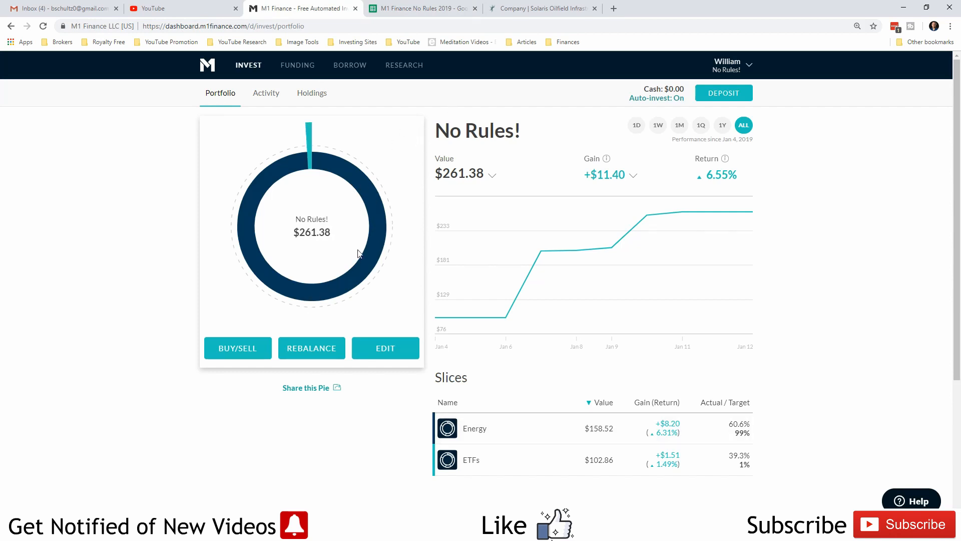
mouse_move(304, 221)
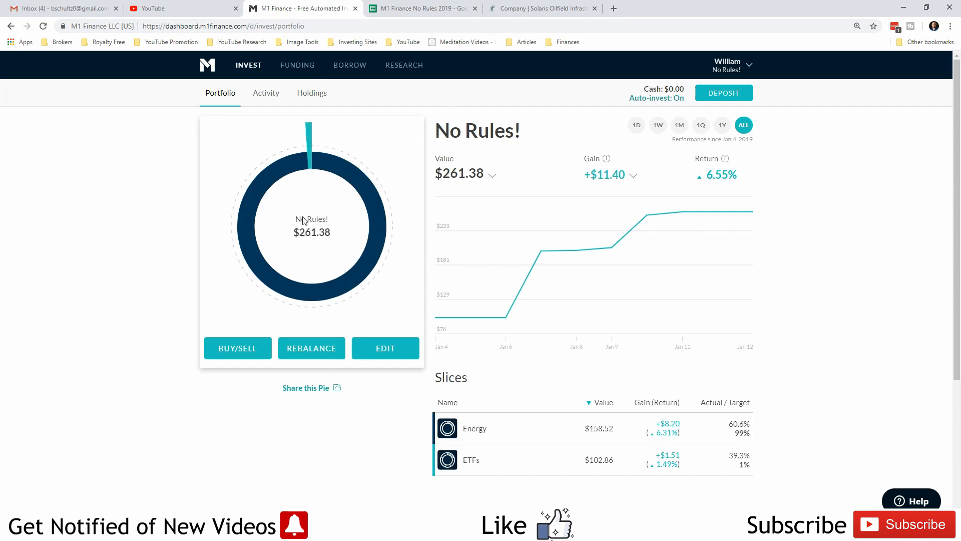
mouse_move(401, 230)
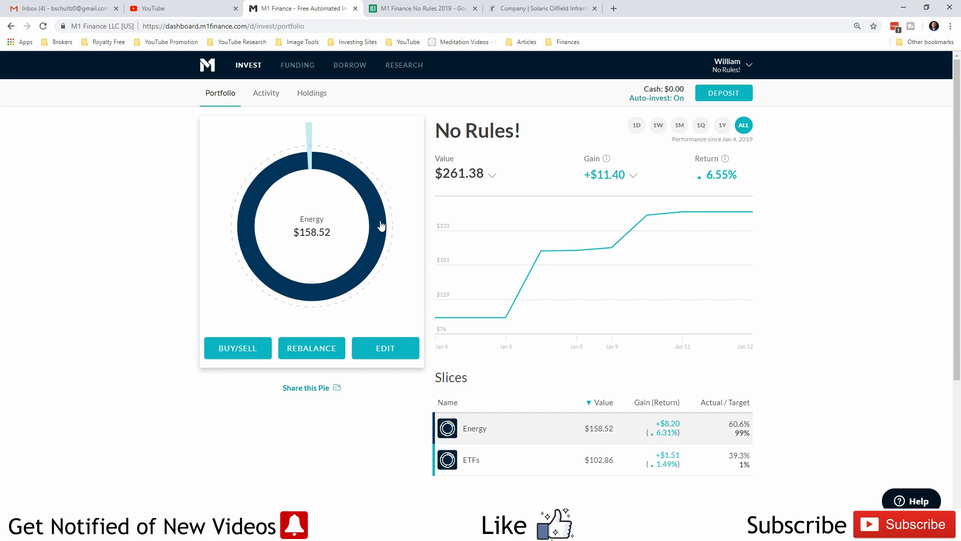
mouse_move(366, 232)
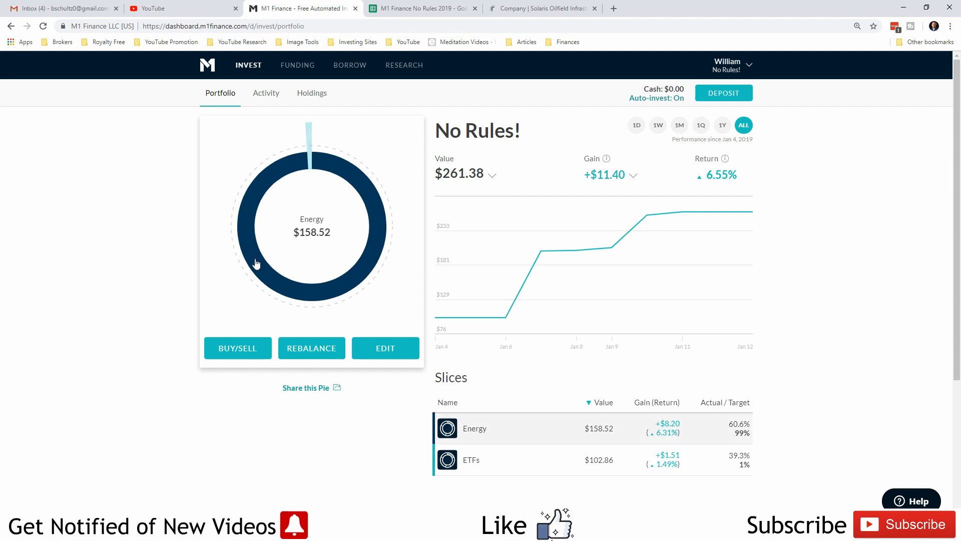
mouse_move(386, 223)
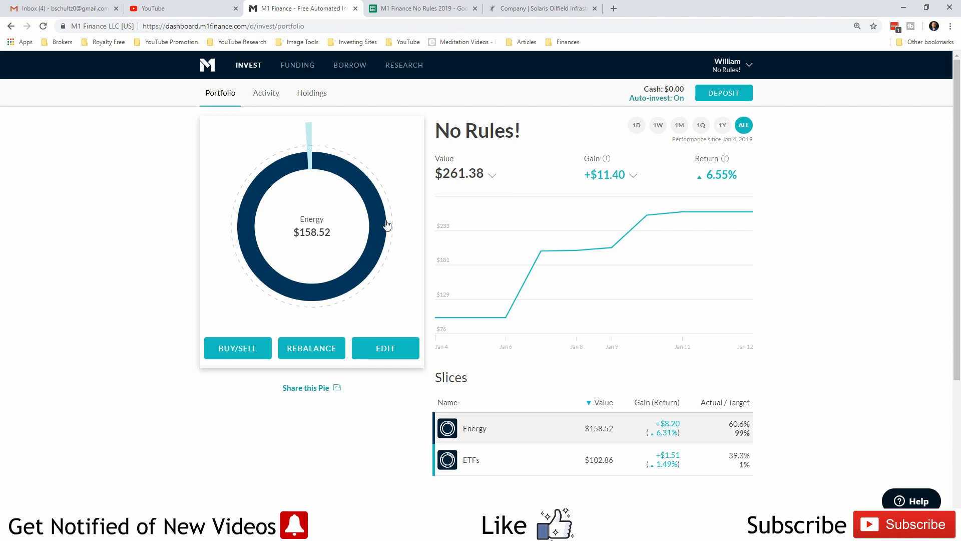
mouse_move(403, 217)
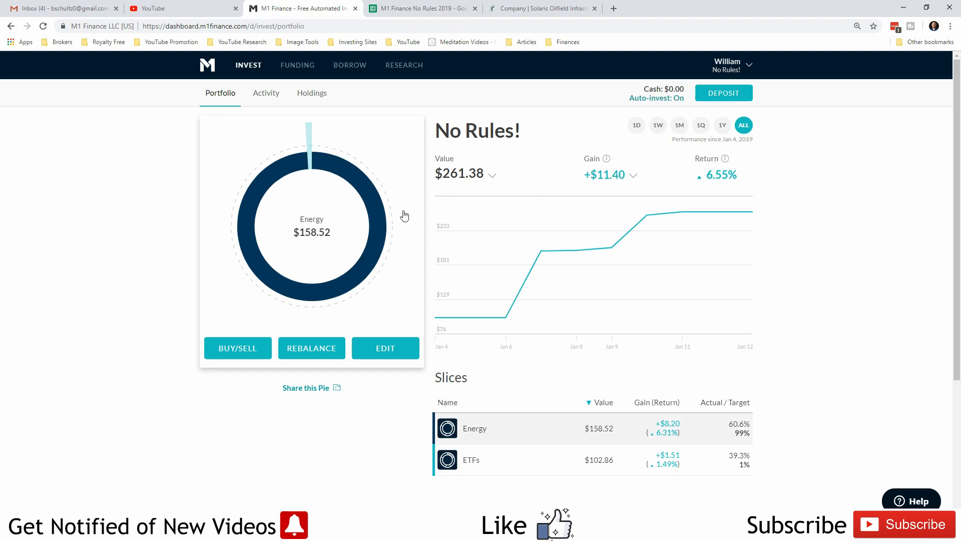
Show the Dividend Change sheet and inspect the change cells for VOO and SOI.
left_click(419, 8)
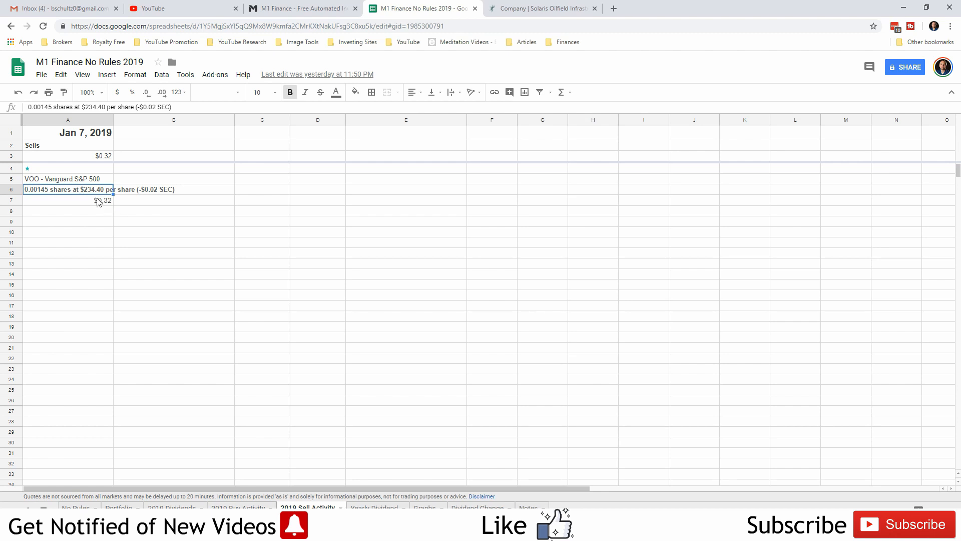
left_click(67, 210)
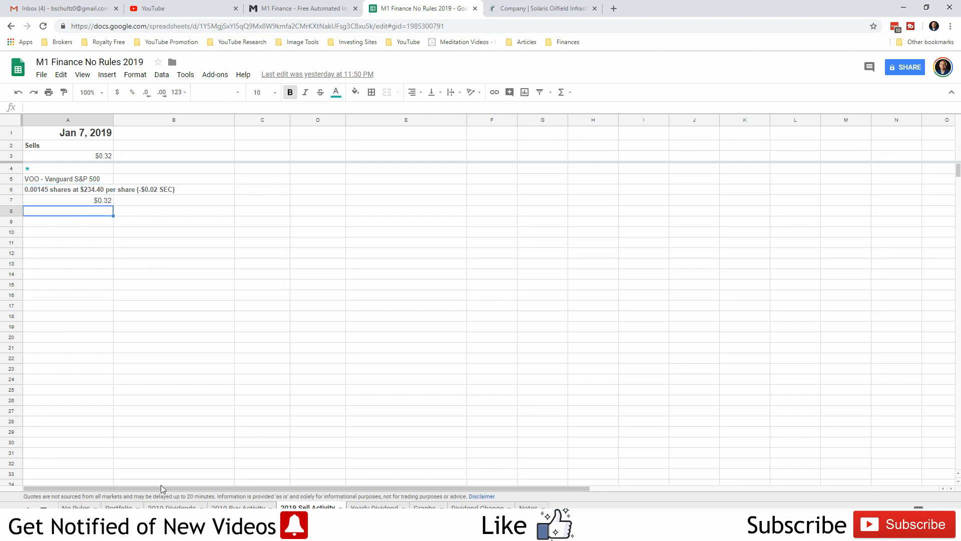
left_click(478, 507)
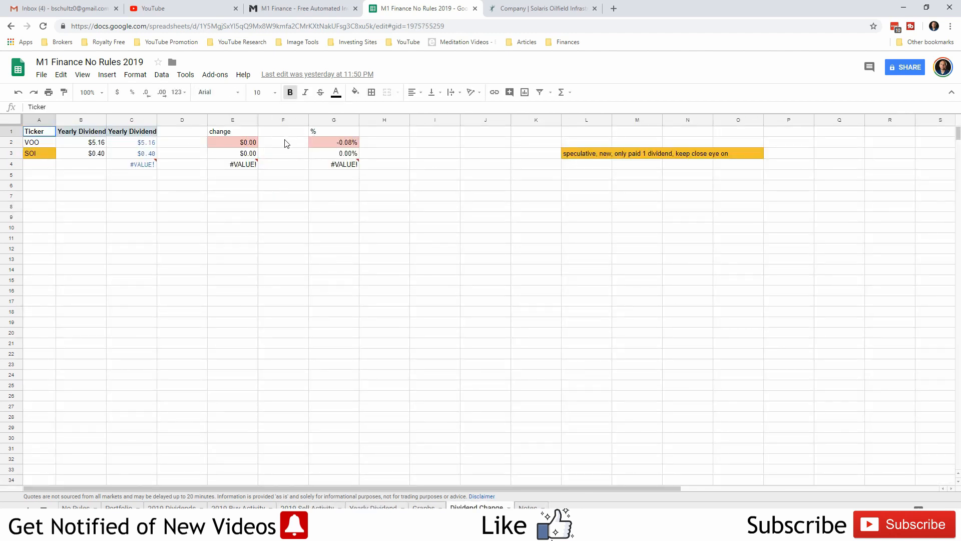
left_click(282, 141)
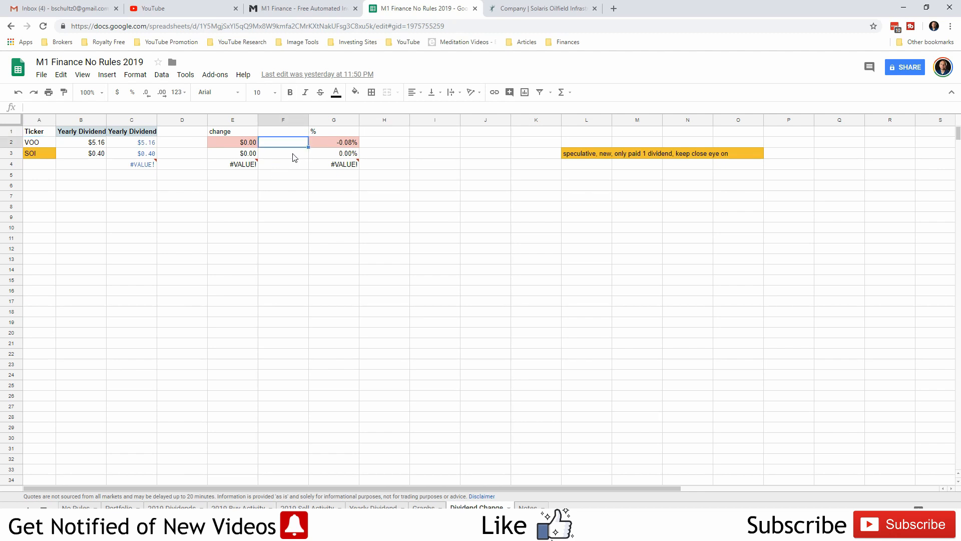
left_click(282, 152)
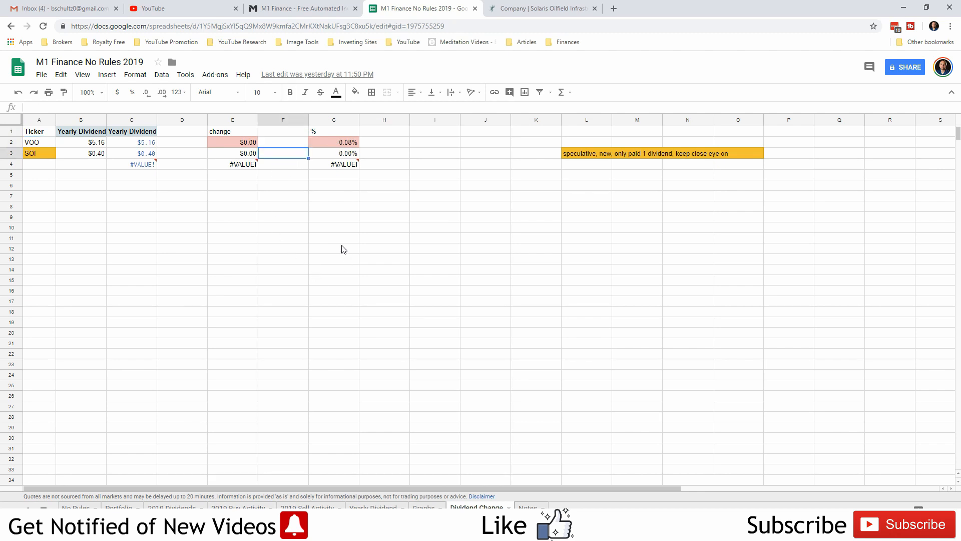
mouse_move(409, 487)
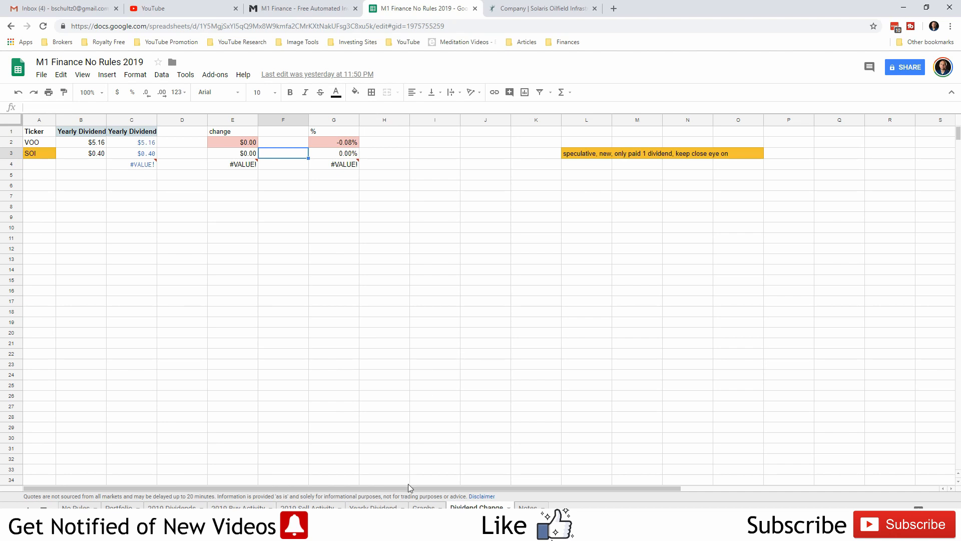
Inspect the per-month dividend and since-last-update days, invested amount and YOC formulas on Yearly Dividend.
left_click(373, 507)
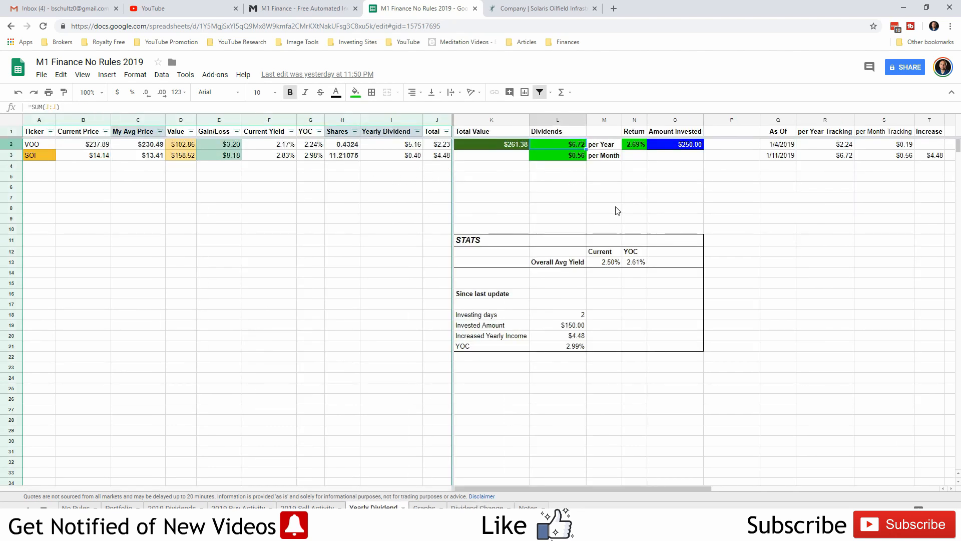
left_click(557, 144)
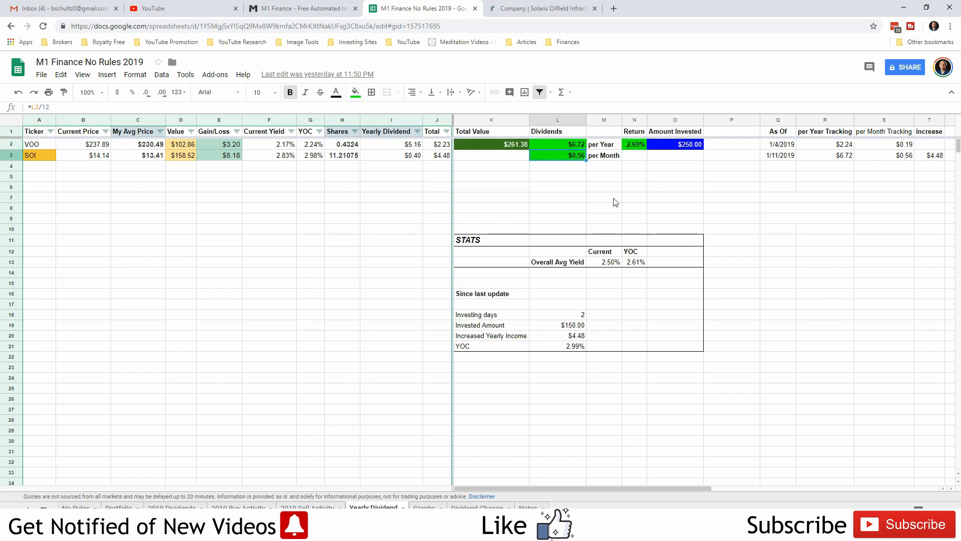
mouse_move(647, 179)
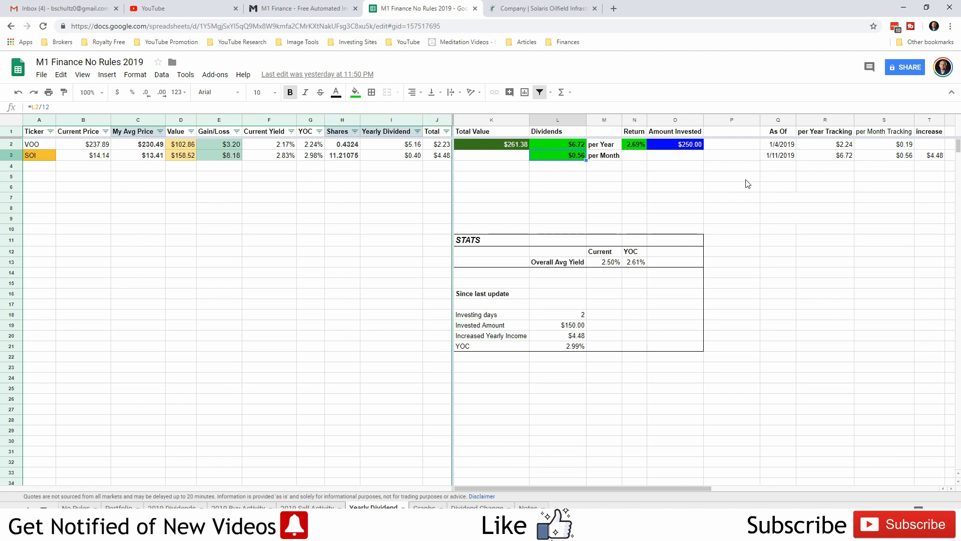
mouse_move(753, 280)
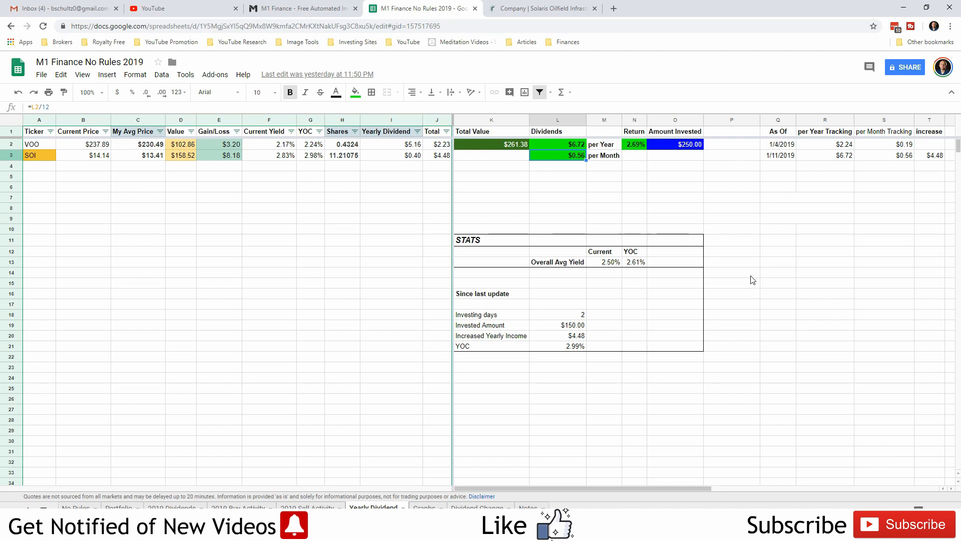
left_click(557, 315)
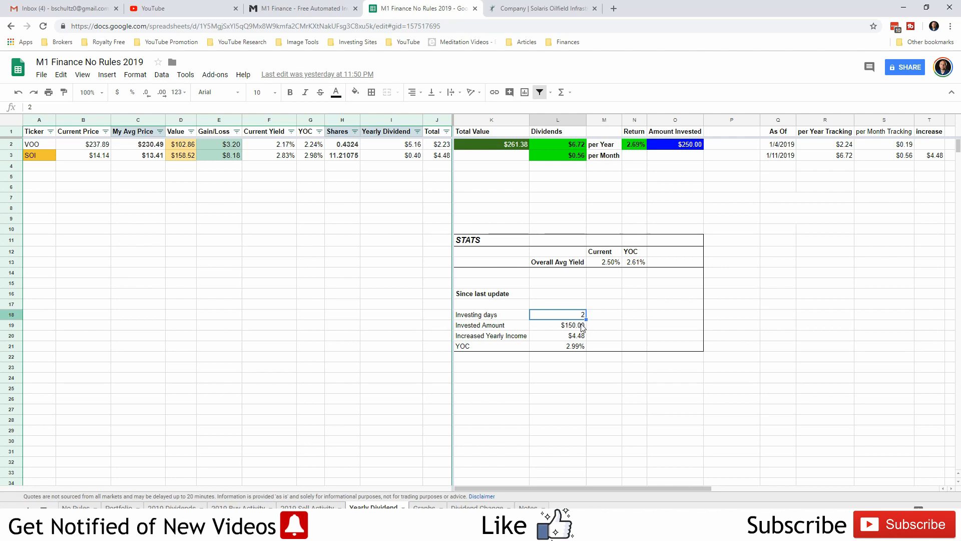
left_click(556, 324)
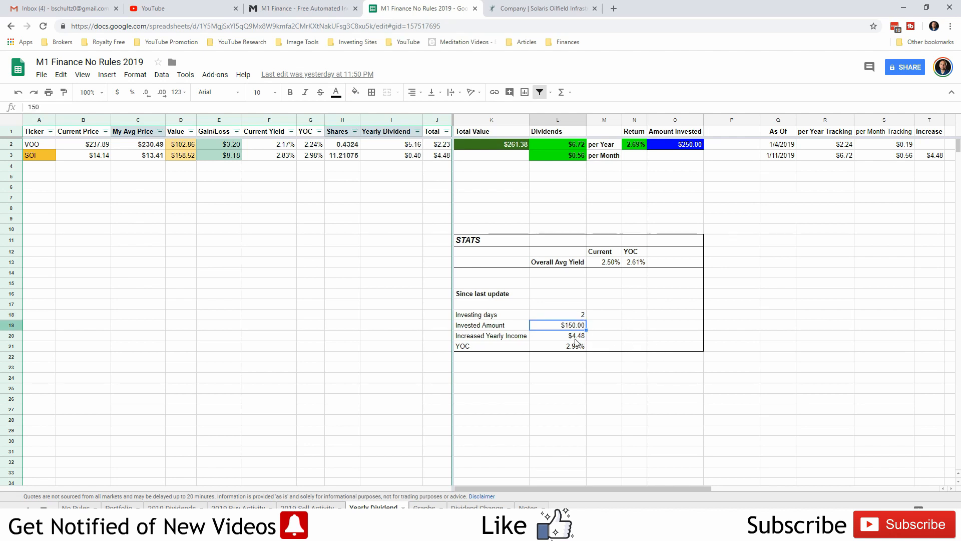
left_click(556, 335)
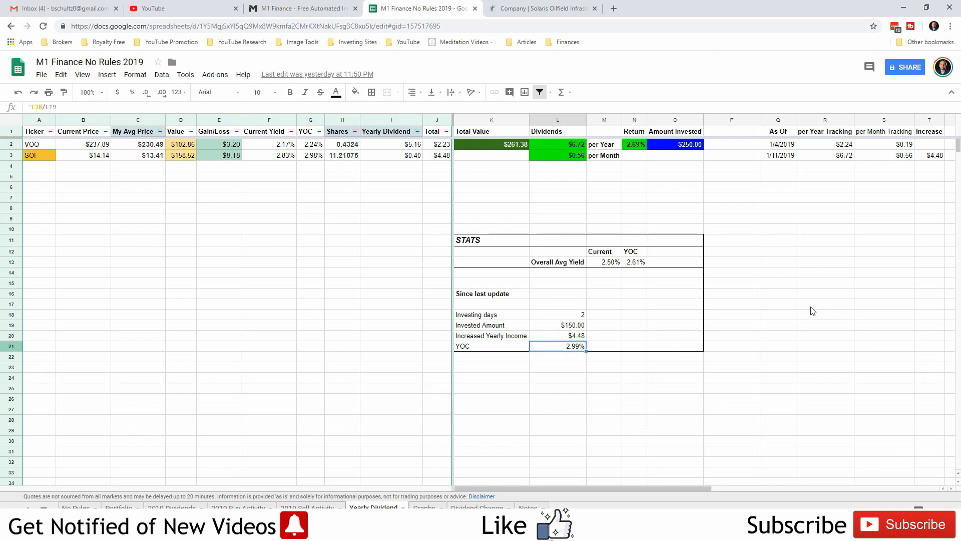
mouse_move(611, 269)
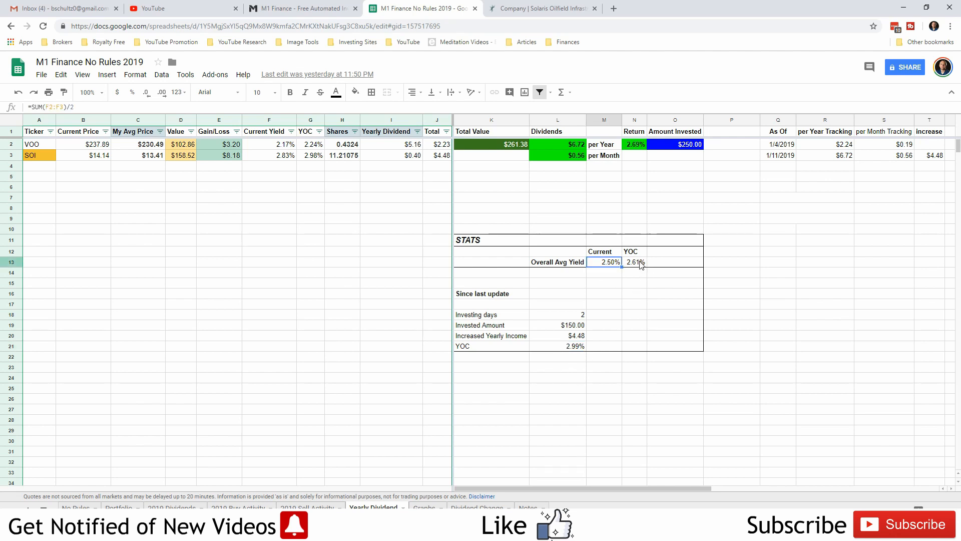
Check the overall average YOC formula and SOI's live current price formula.
left_click(635, 262)
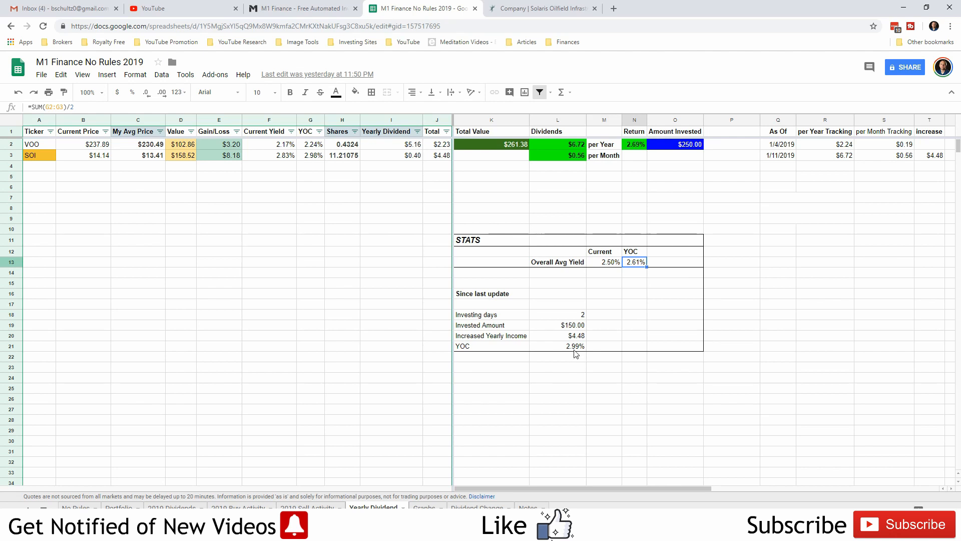
mouse_move(531, 435)
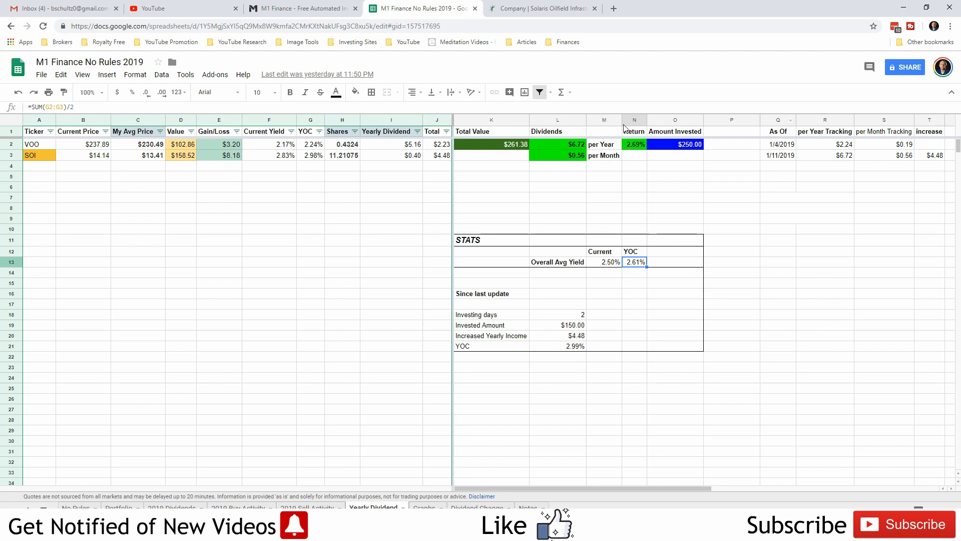
left_click(83, 155)
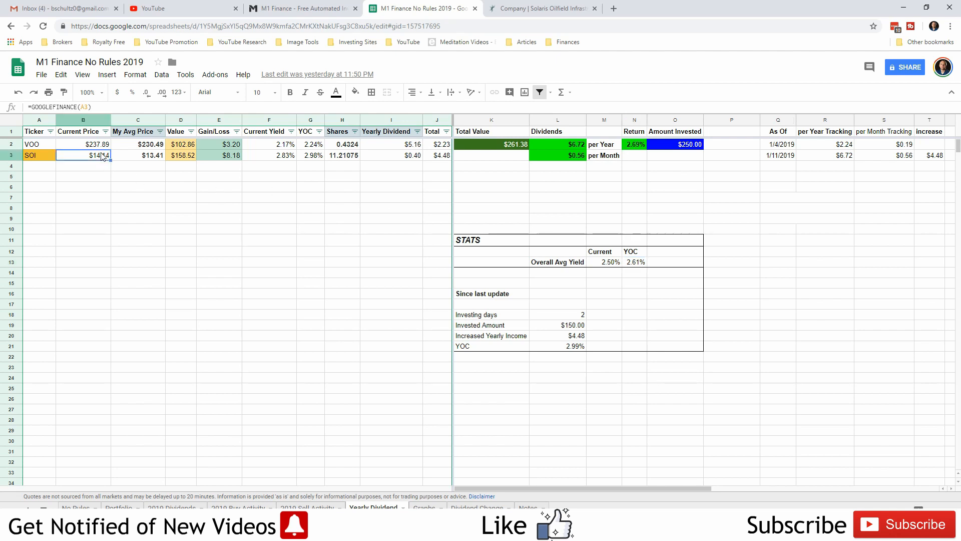
left_click(38, 155)
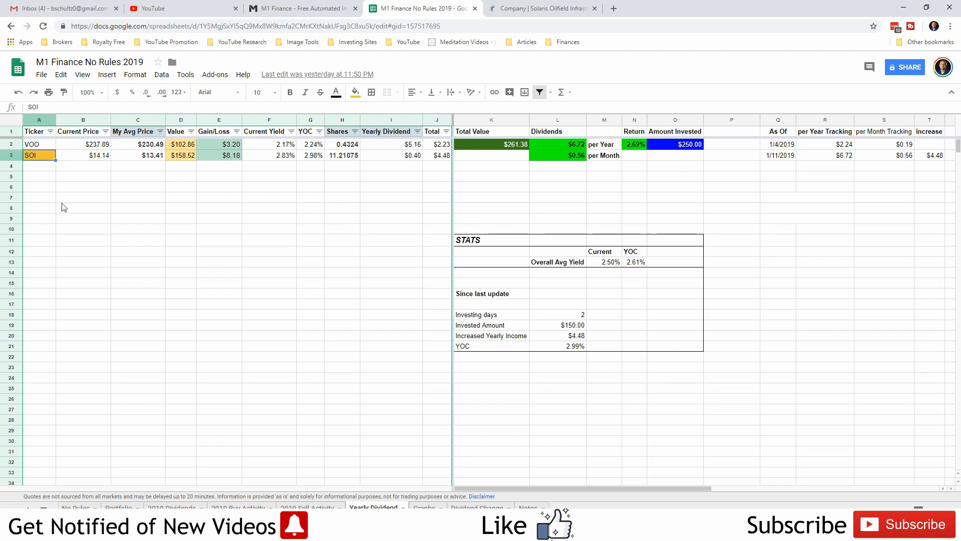
Read the investing plan in Notes, then SOI's 'speculative, new, only paid 1 dividend' note on Dividend Change.
left_click(527, 507)
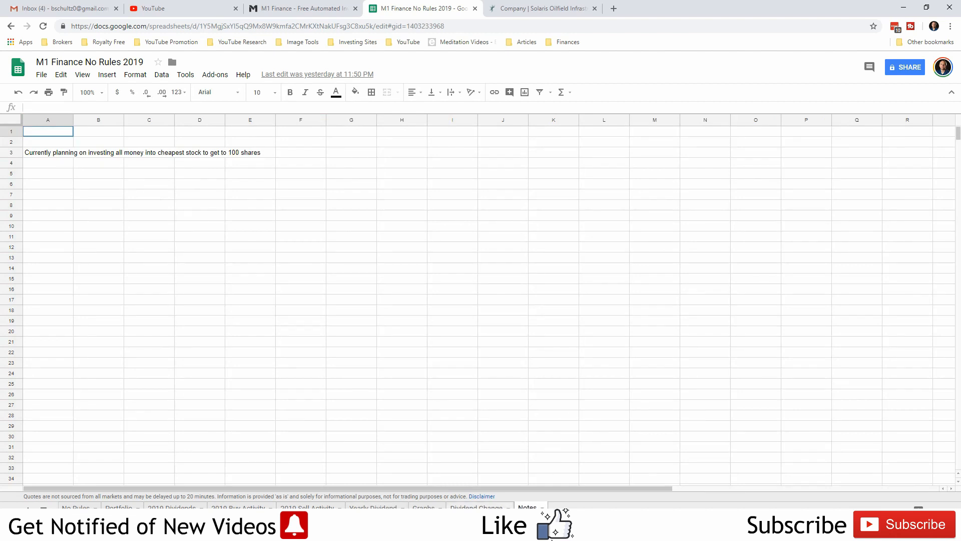
left_click(478, 508)
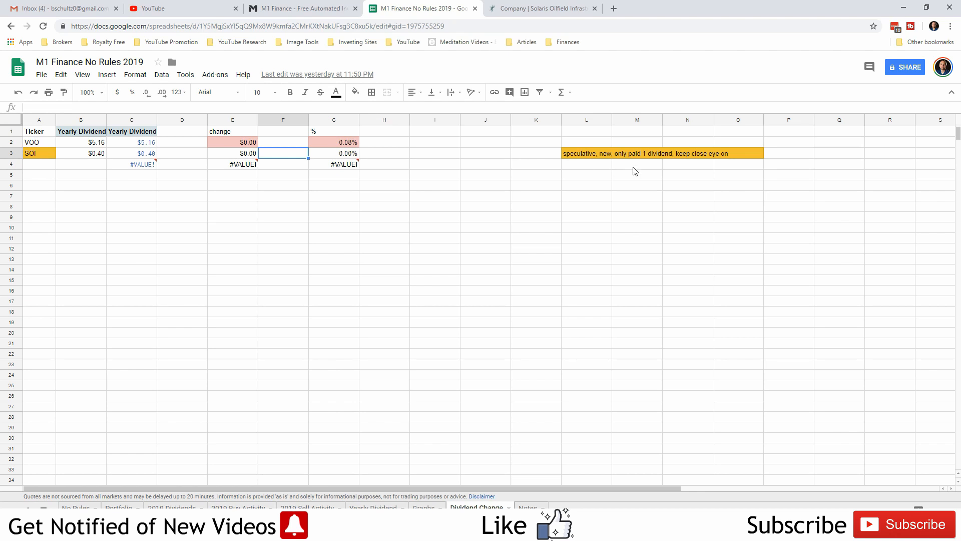
left_click(687, 153)
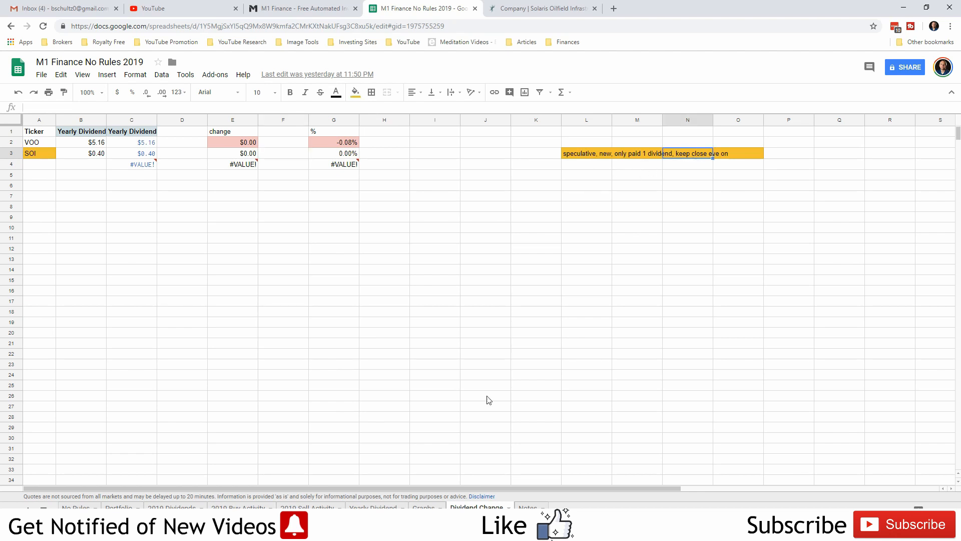
left_click(586, 153)
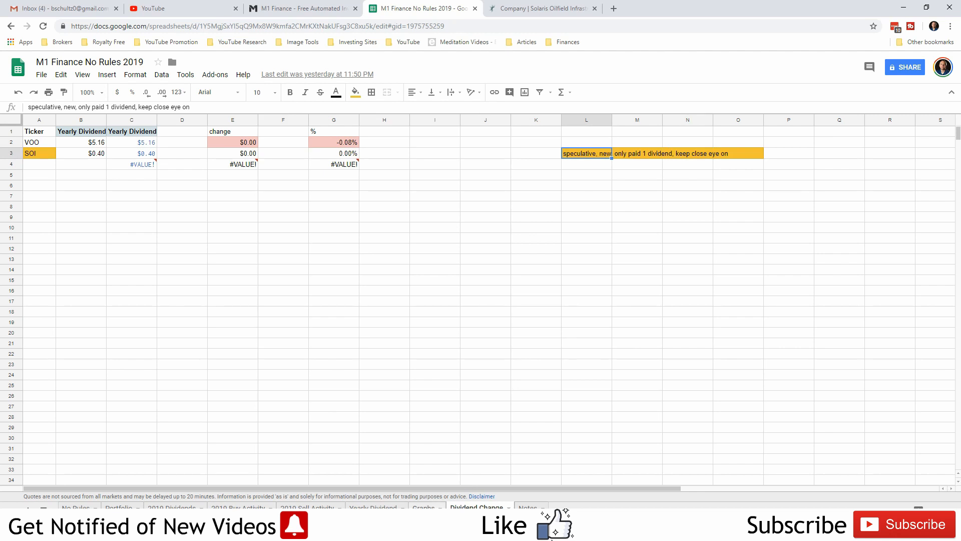
Show the Graphs sheet with the sector and stock-weighting pie charts (SOI 60.6%, VOO 39.4%).
left_click(422, 506)
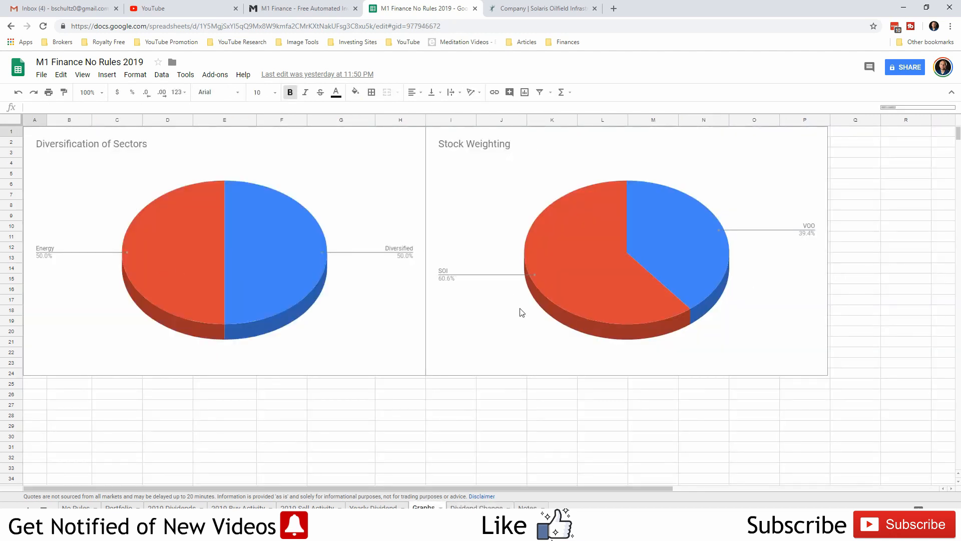
mouse_move(304, 271)
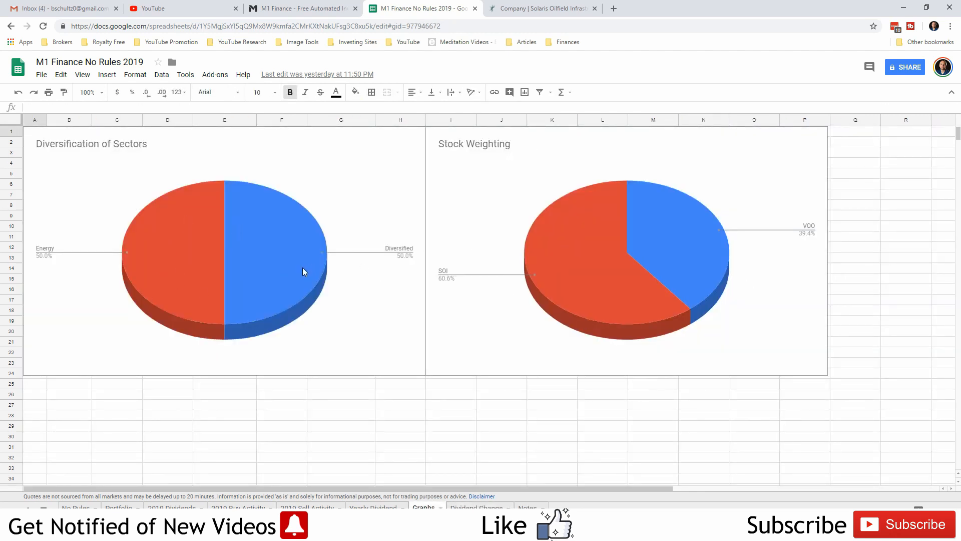
mouse_move(599, 112)
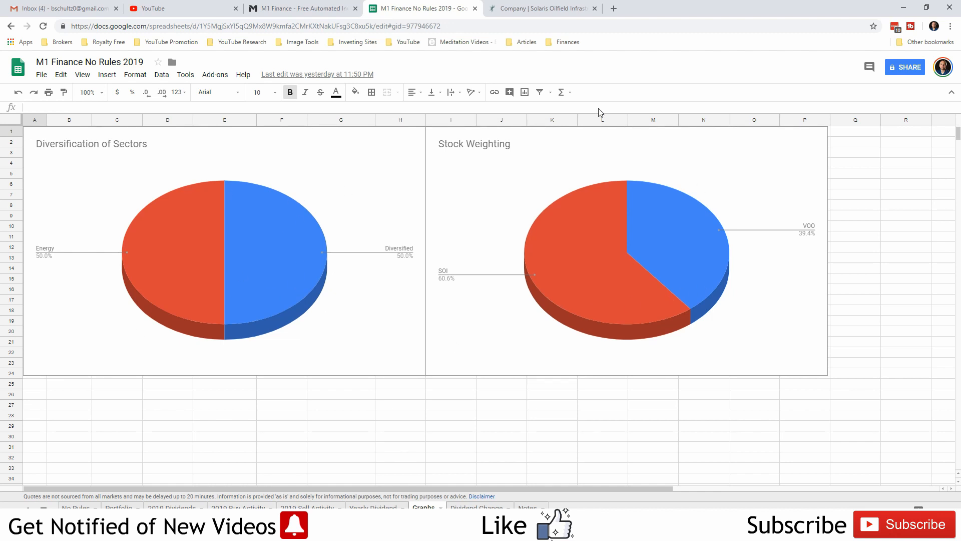
mouse_move(572, 277)
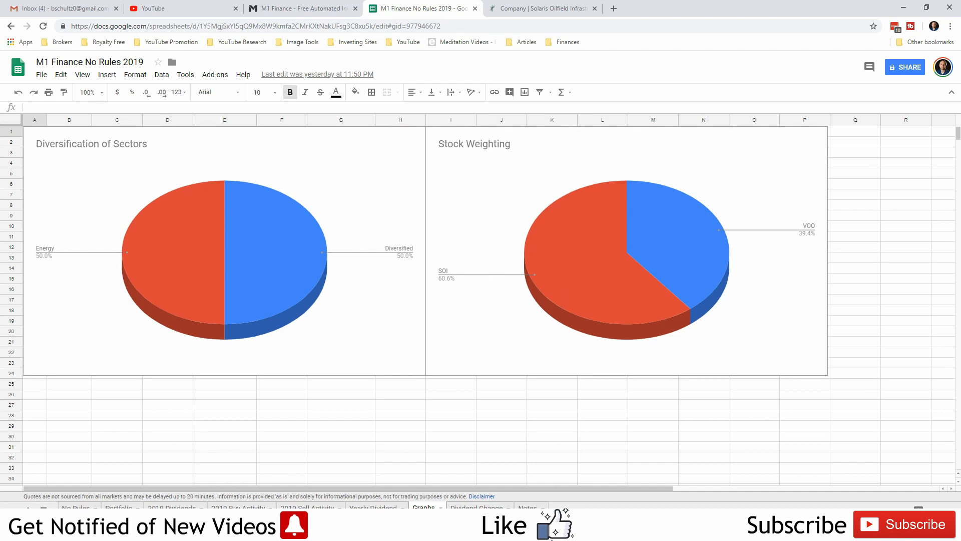
Return to the No Rules sheet showing $261.38 value, $250 deposited and the $11.38 (4.55%) gain.
left_click(75, 506)
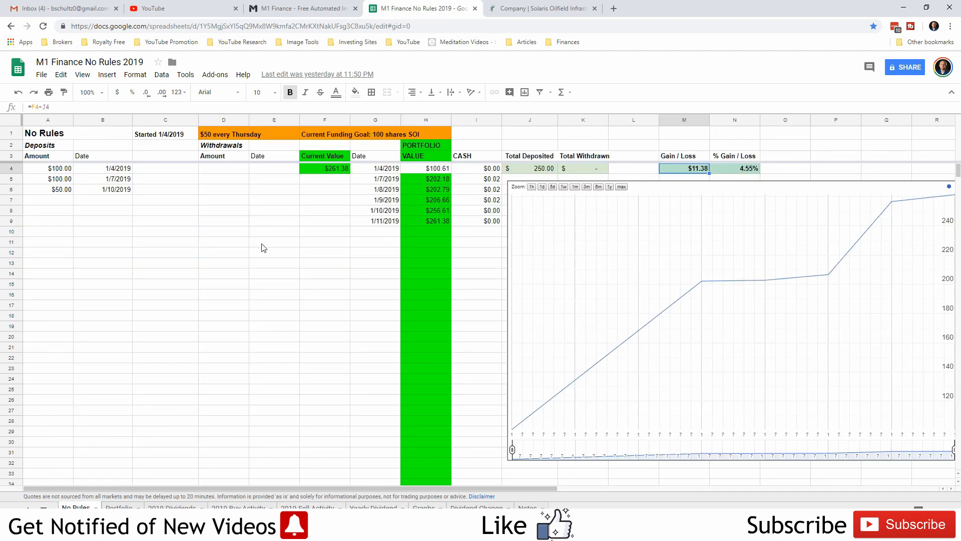
mouse_move(673, 198)
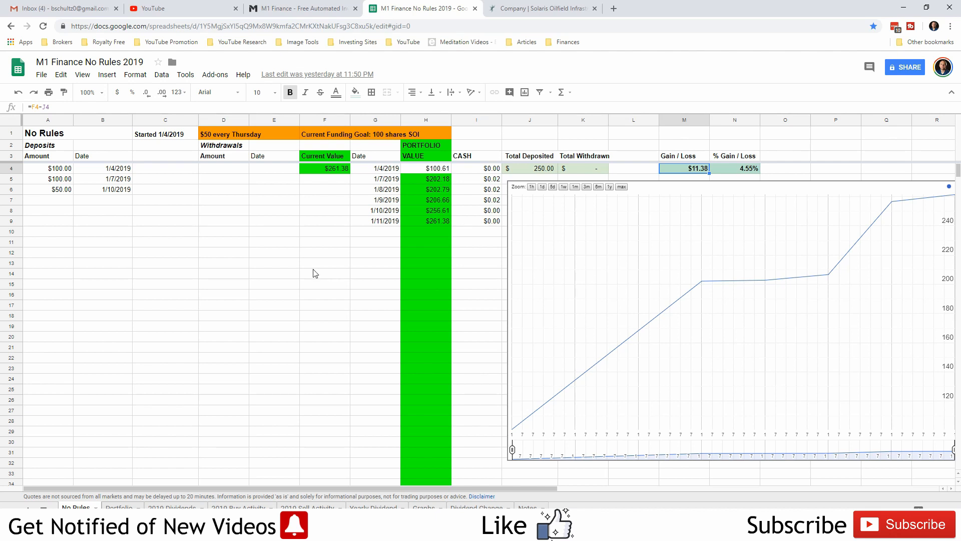
left_click(324, 263)
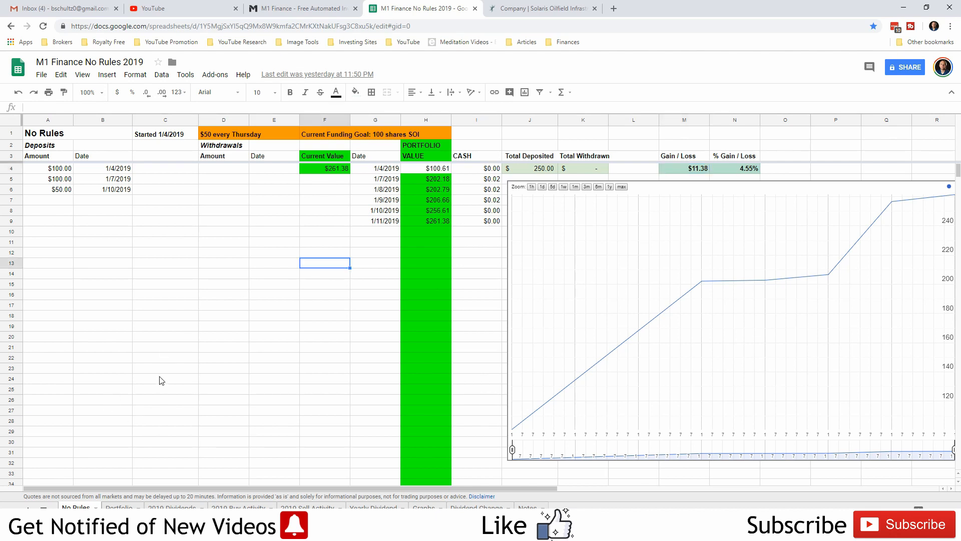